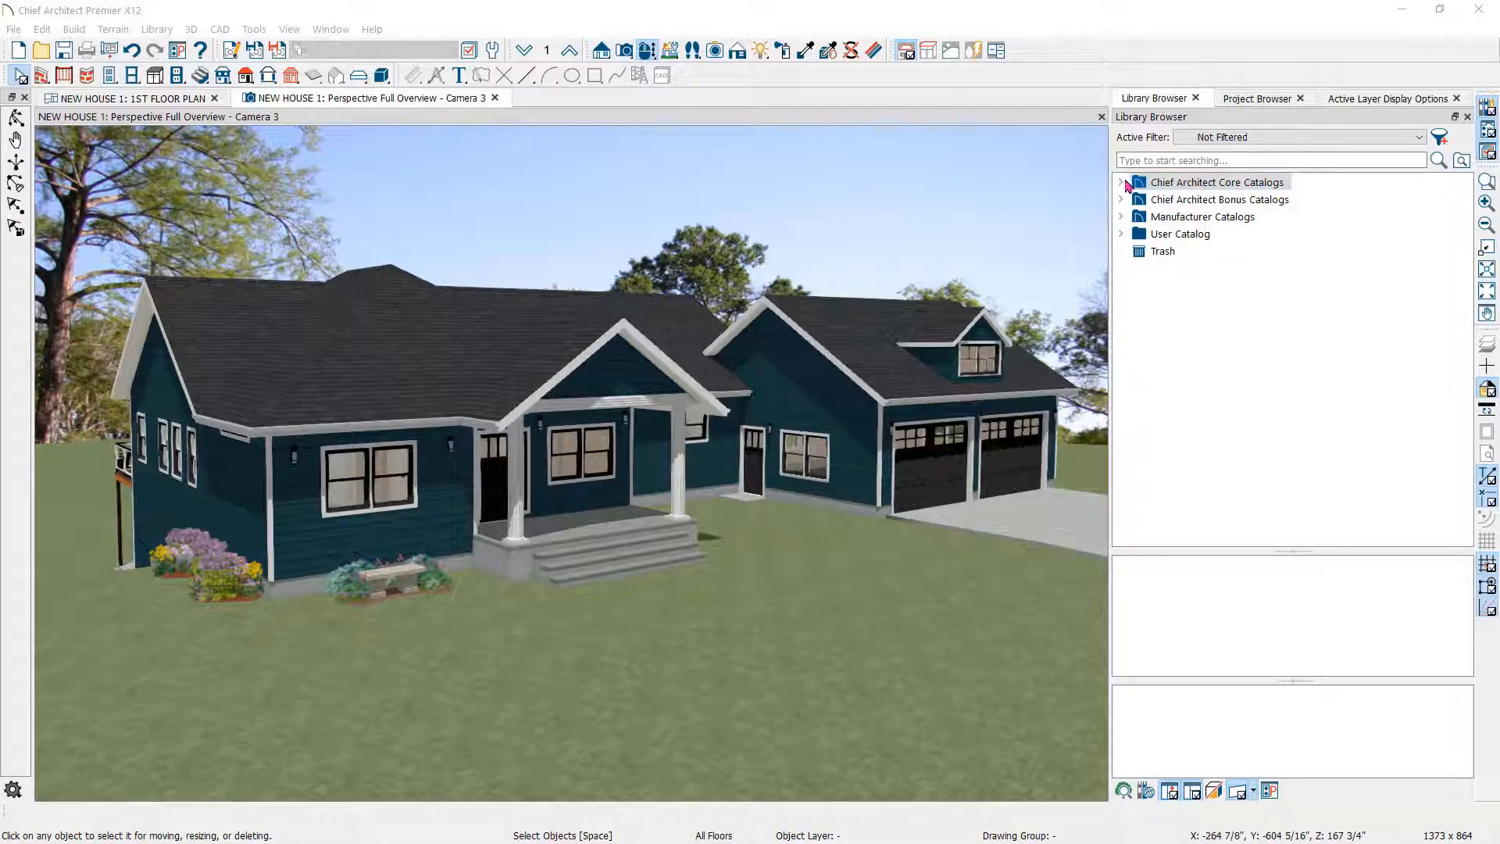
Browse the core catalogs' blue colour swatches, then start a new User Catalog material.
click(1121, 182)
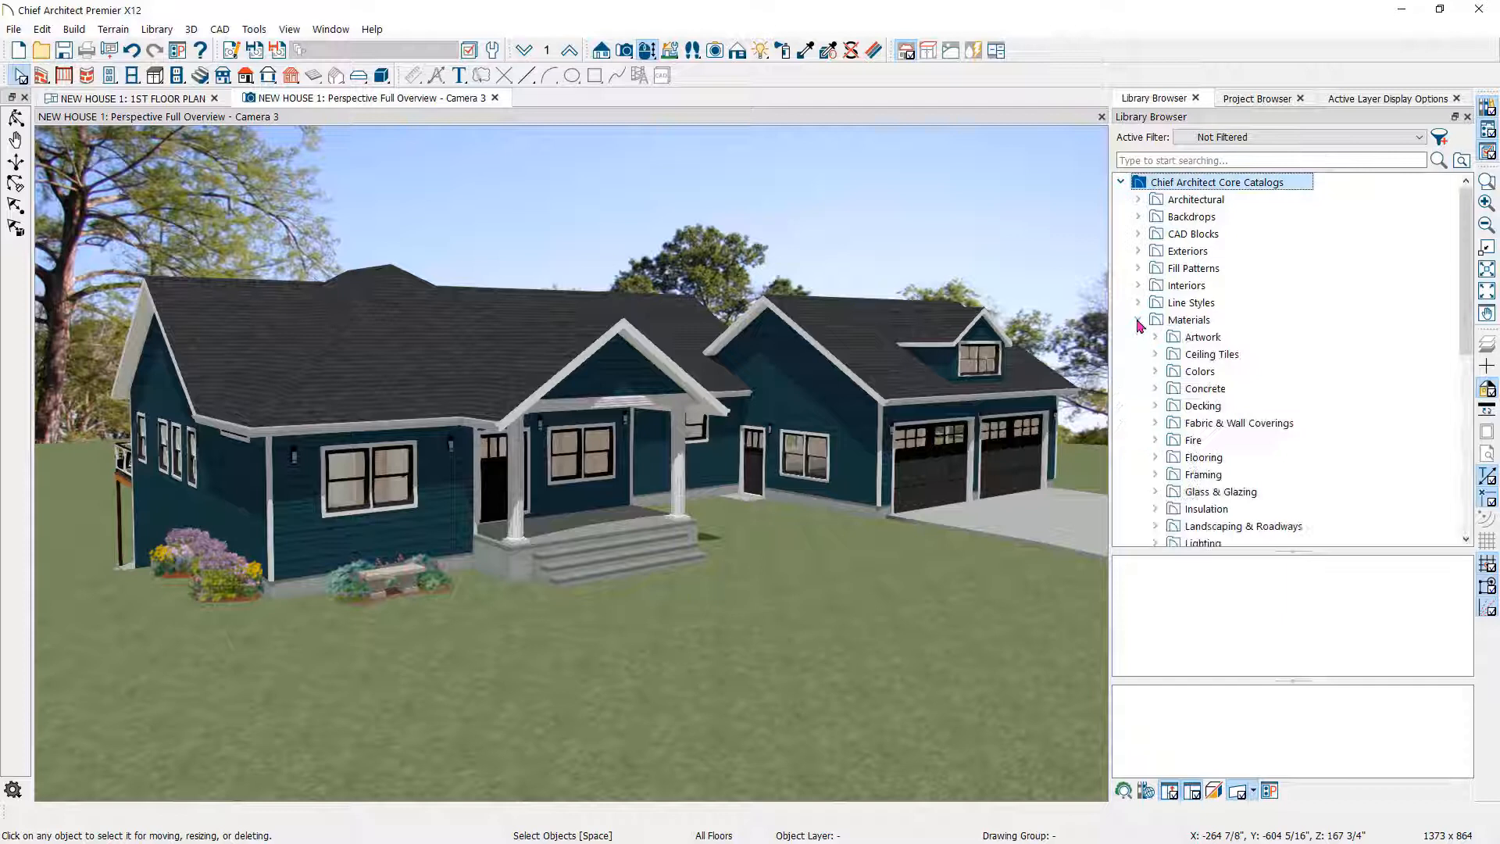
mouse_move(1158, 377)
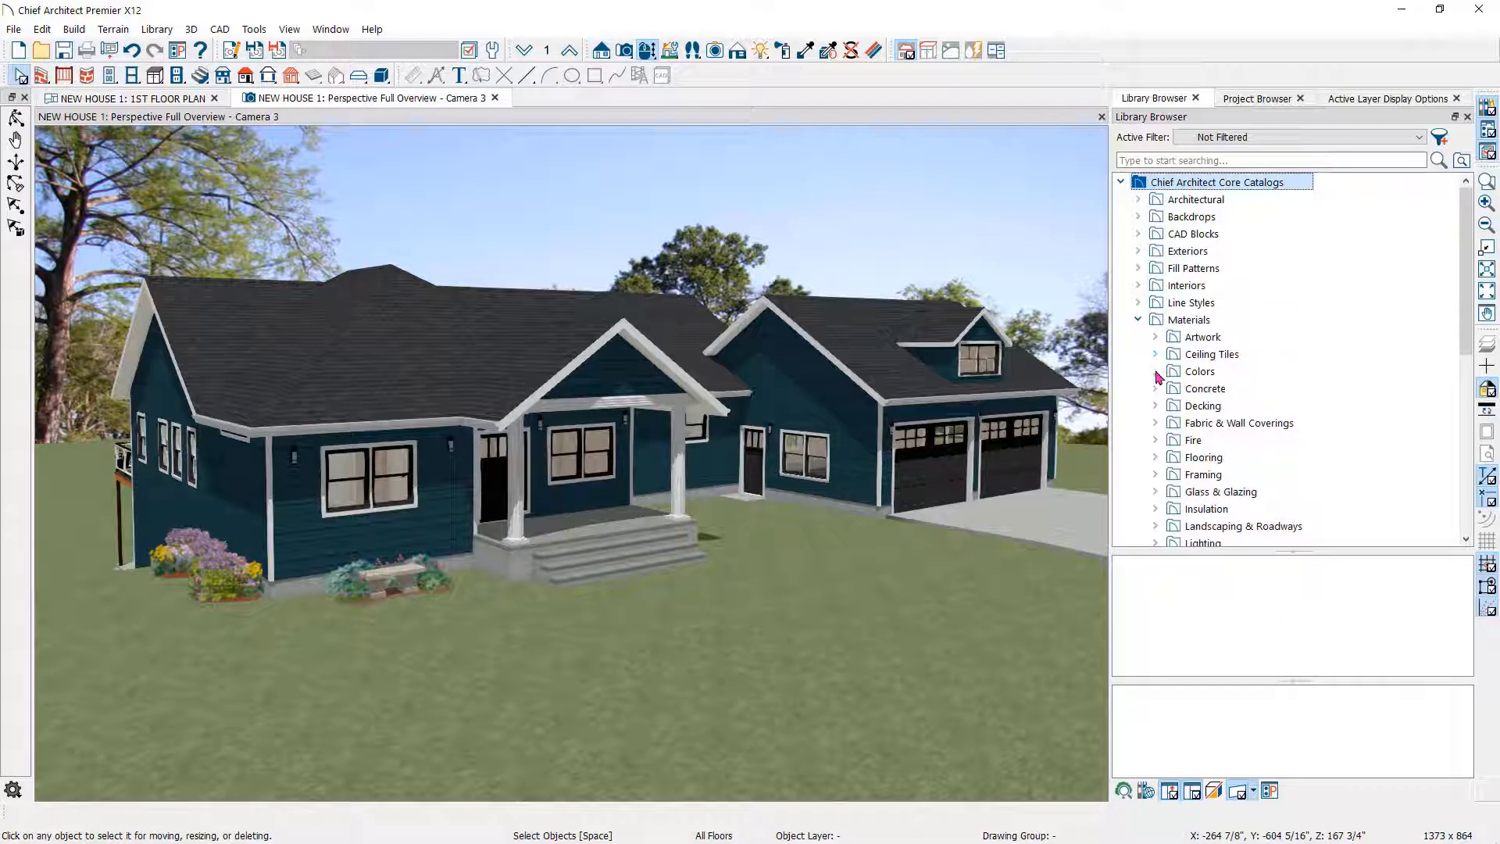
click(1155, 371)
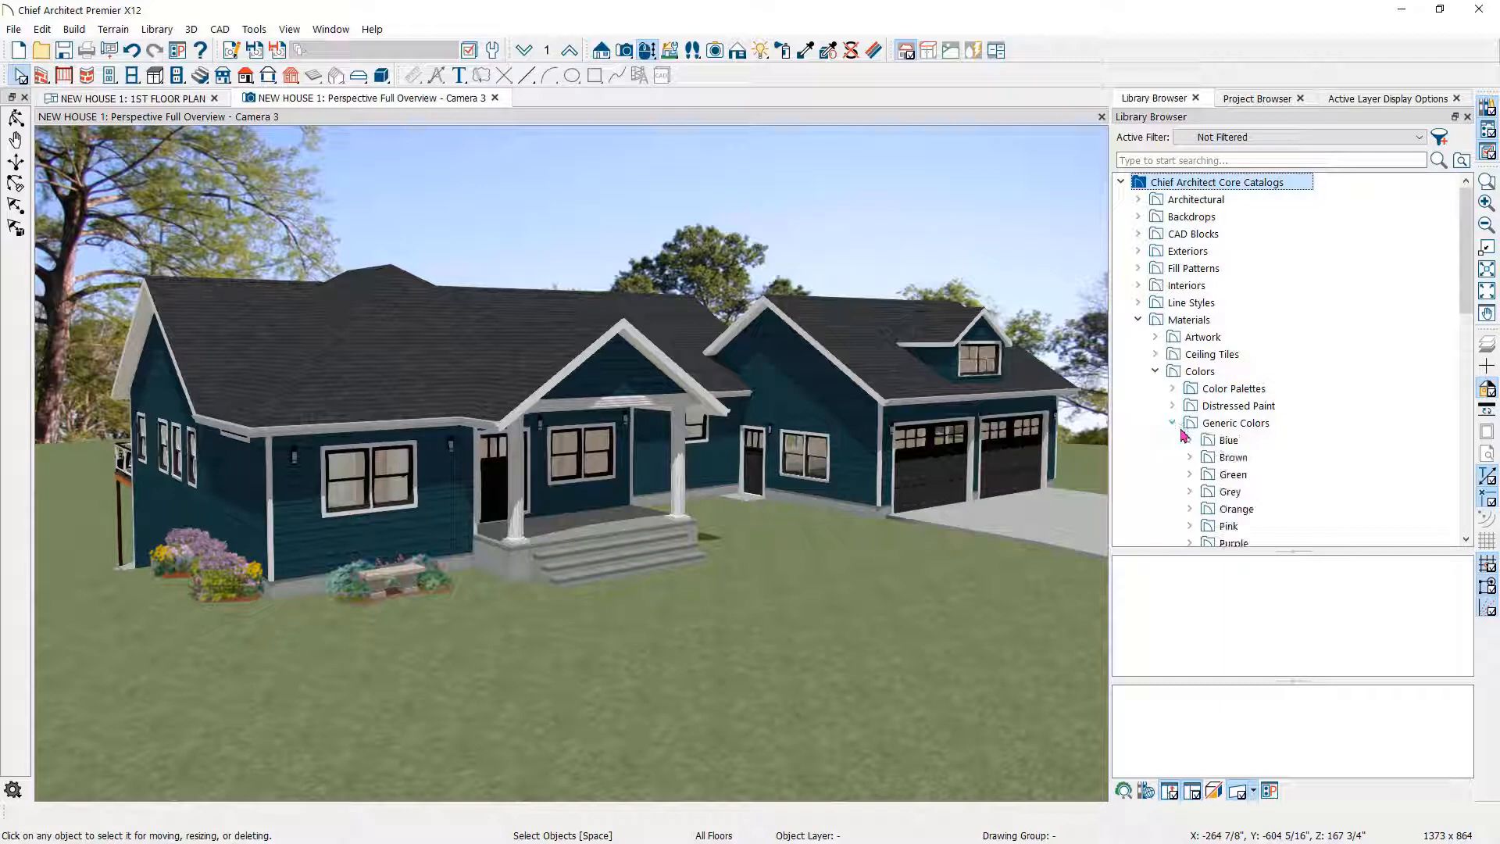
click(1228, 440)
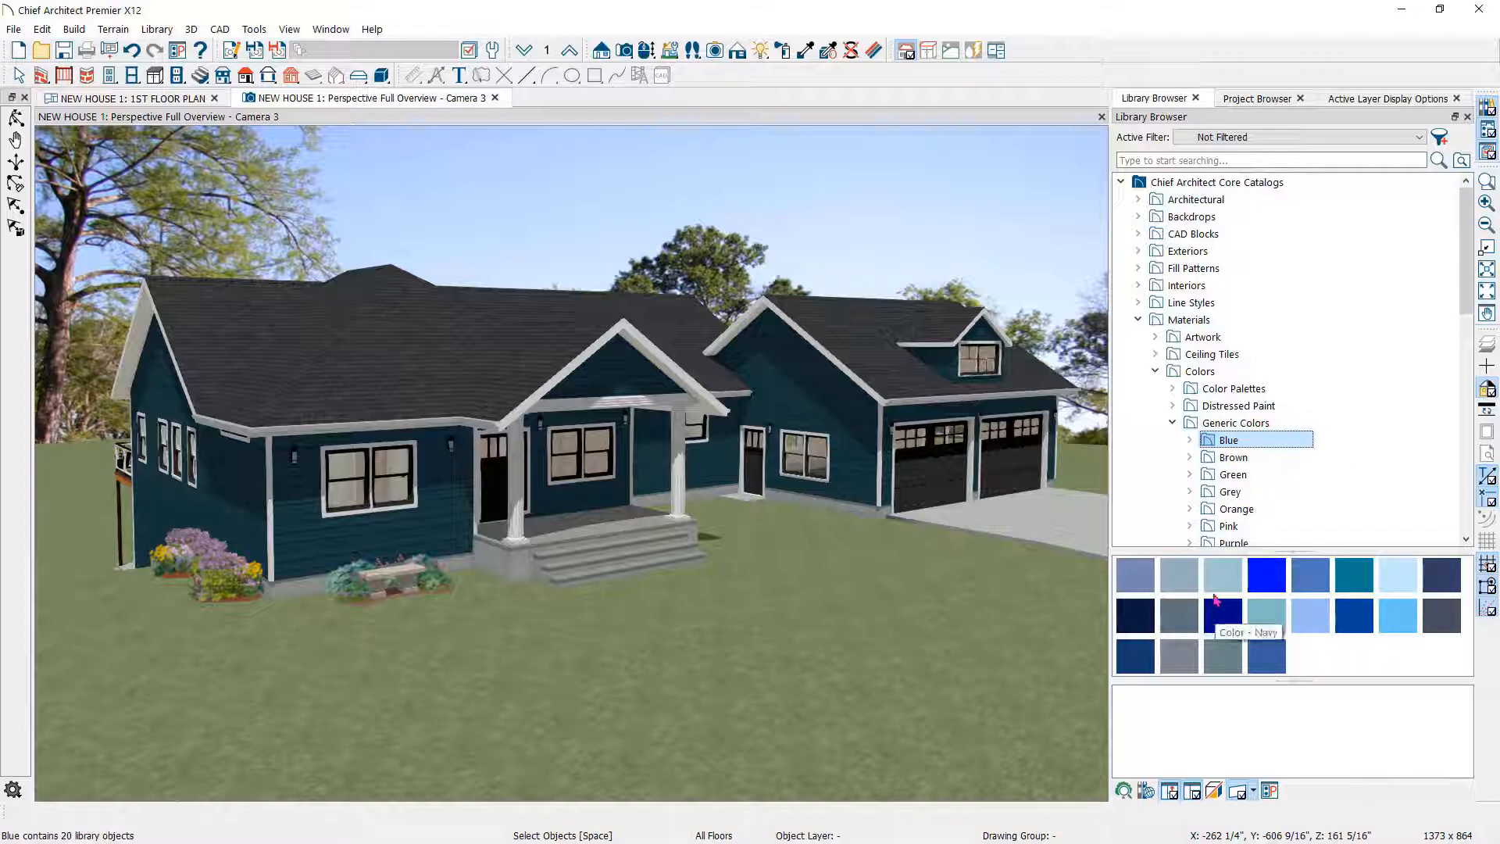
click(1139, 319)
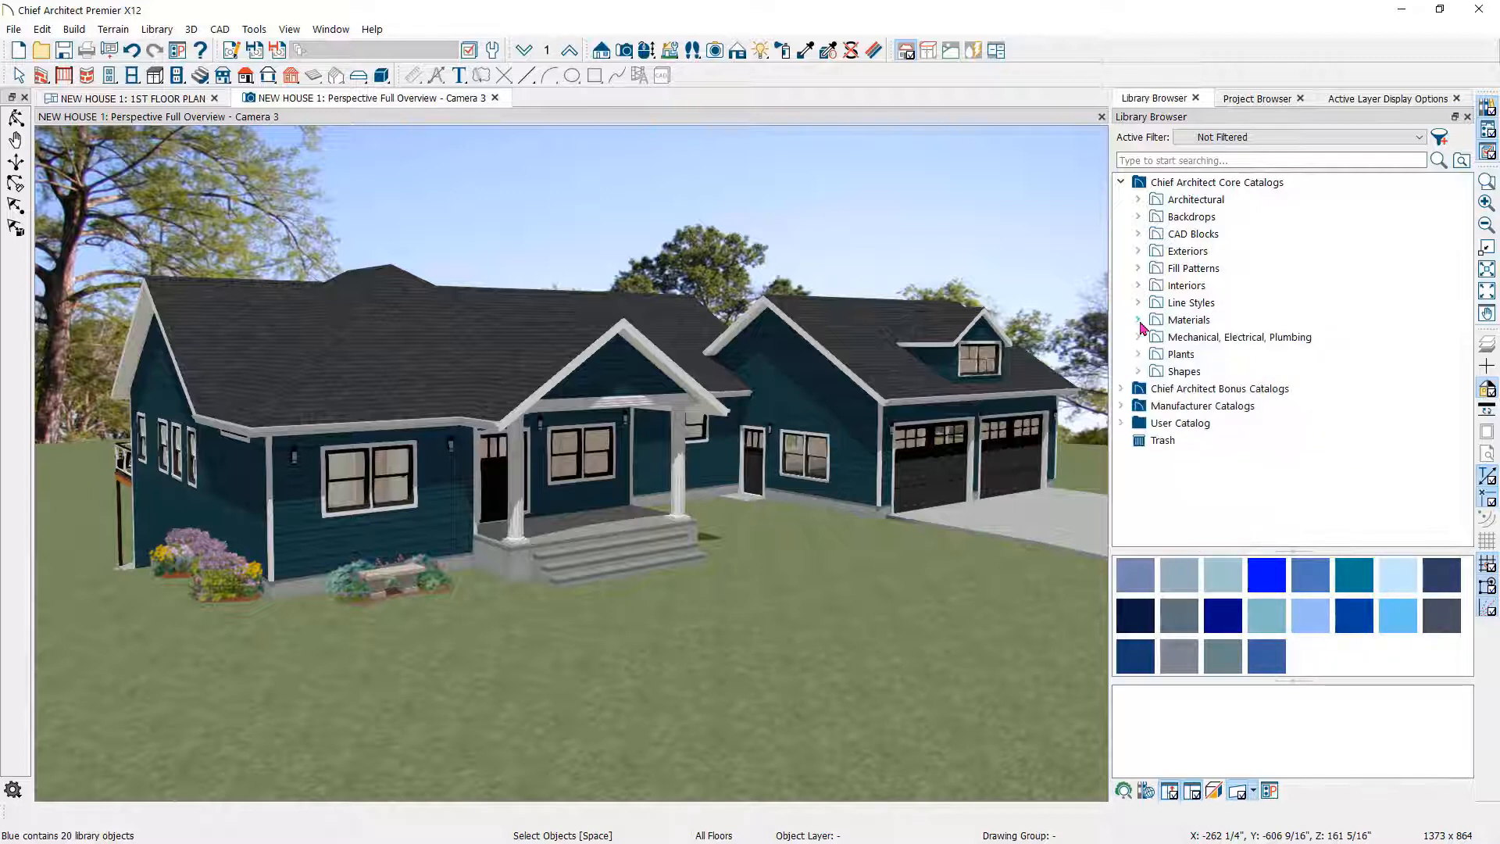
click(1121, 182)
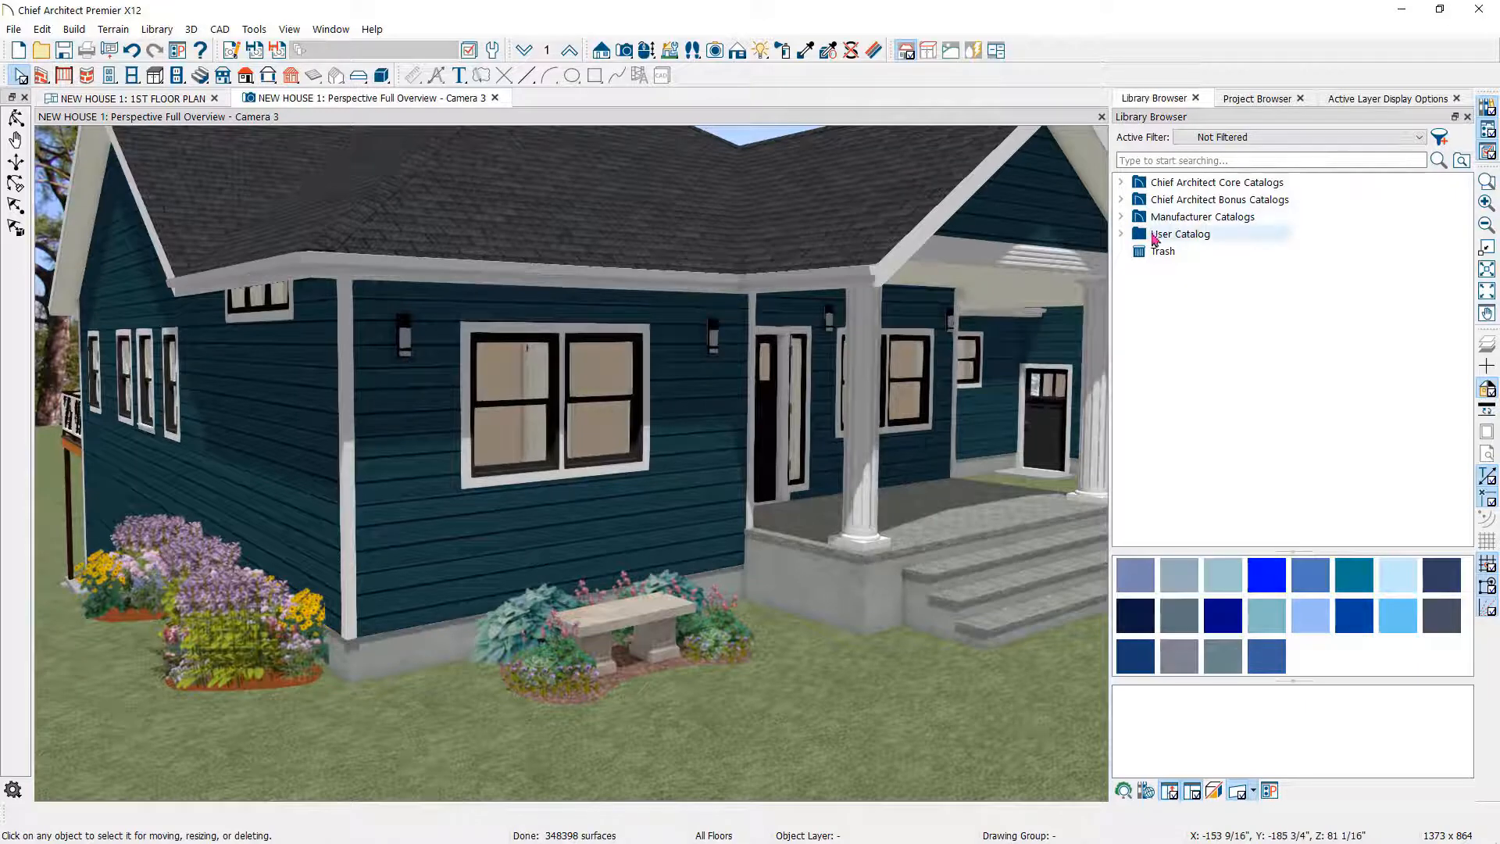
right_click(1180, 233)
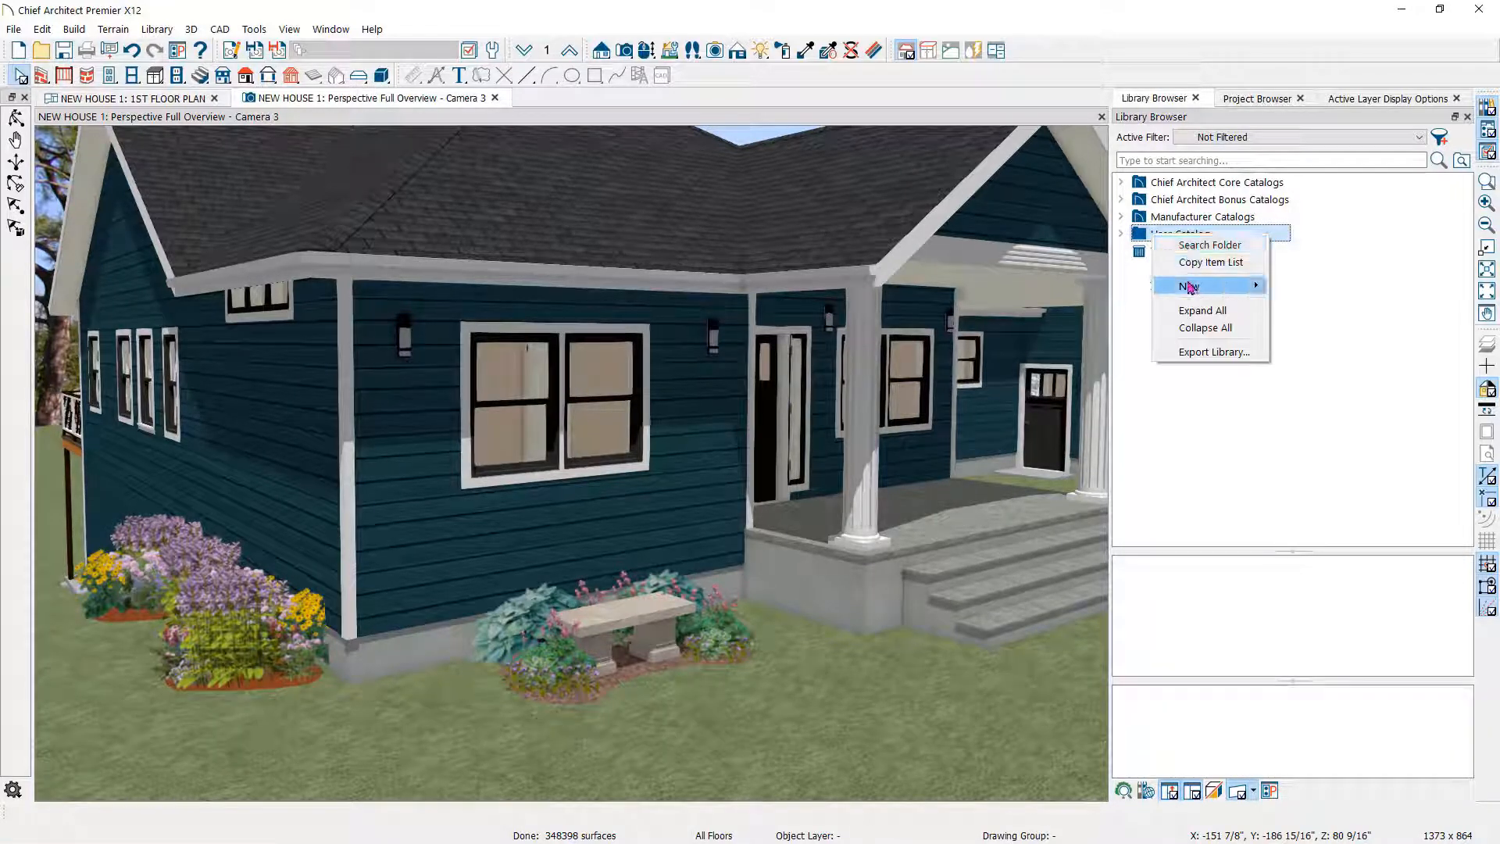
mouse_move(1189, 285)
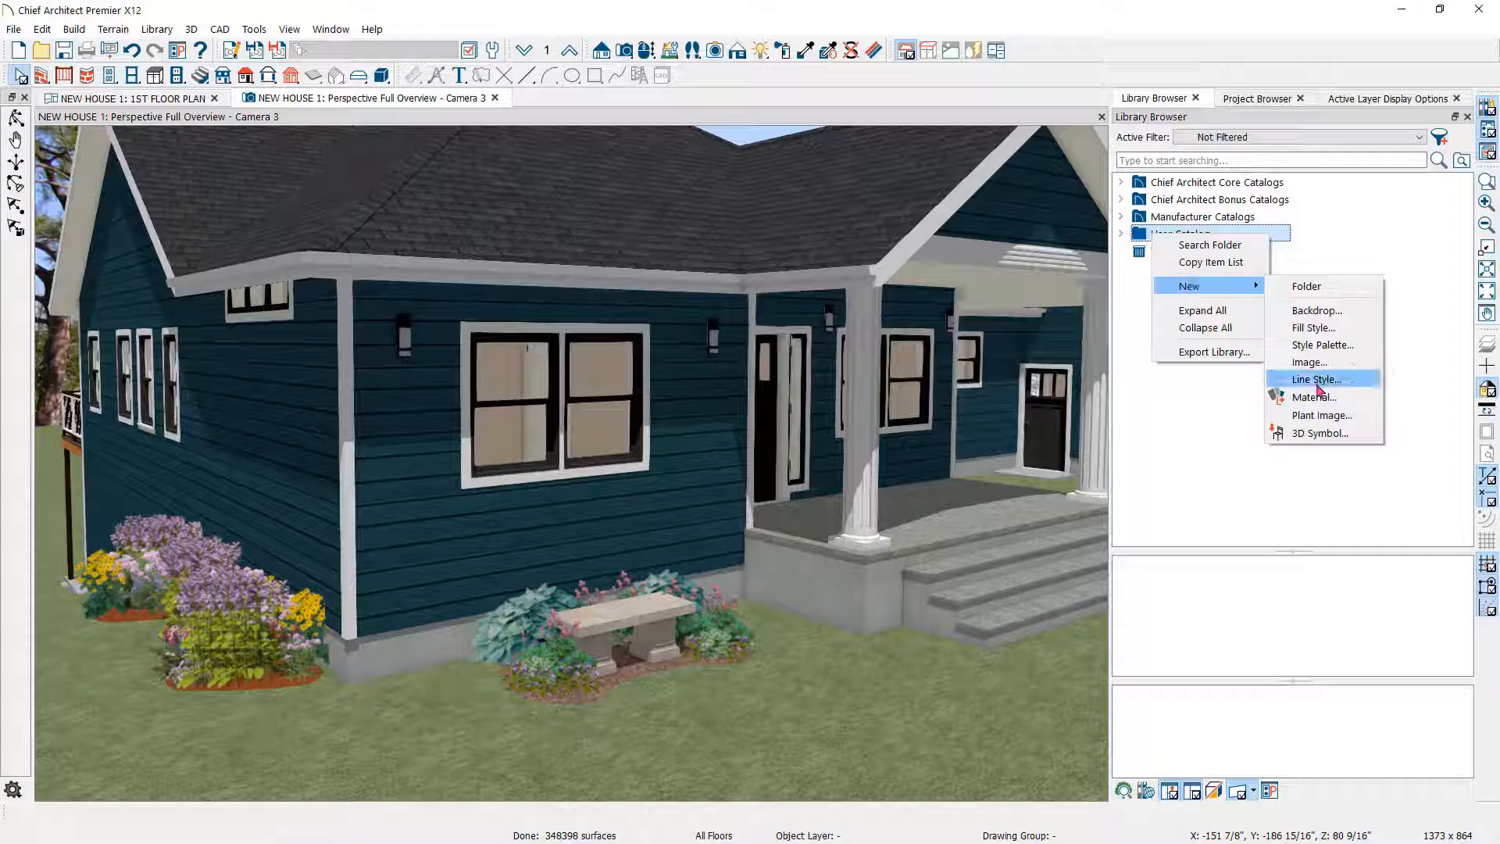
click(1314, 397)
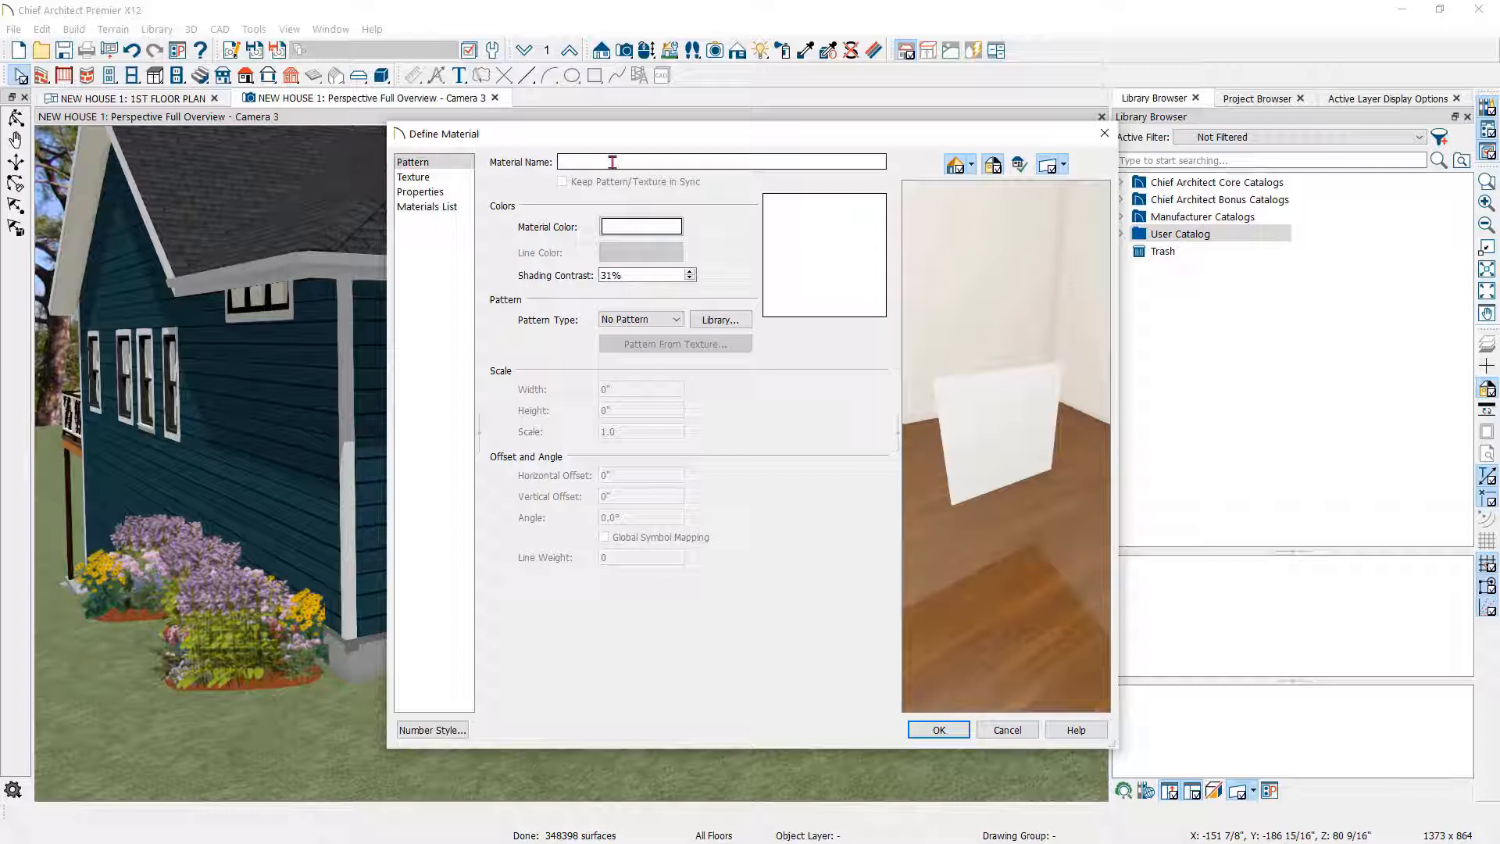
Name the new material TEAL and bring up its Material Color picker.
text(TEAL)
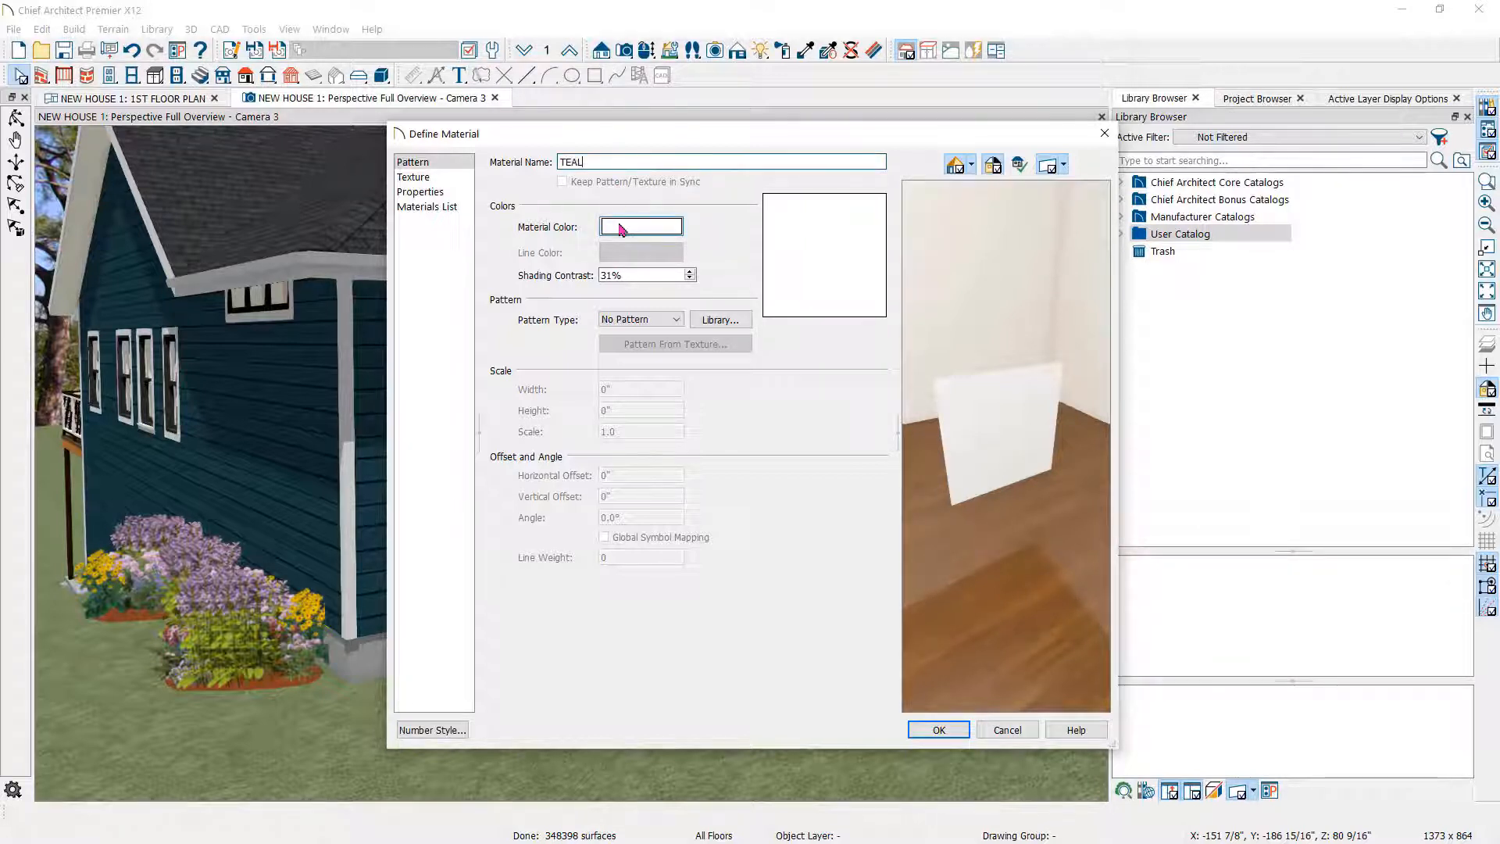
click(641, 227)
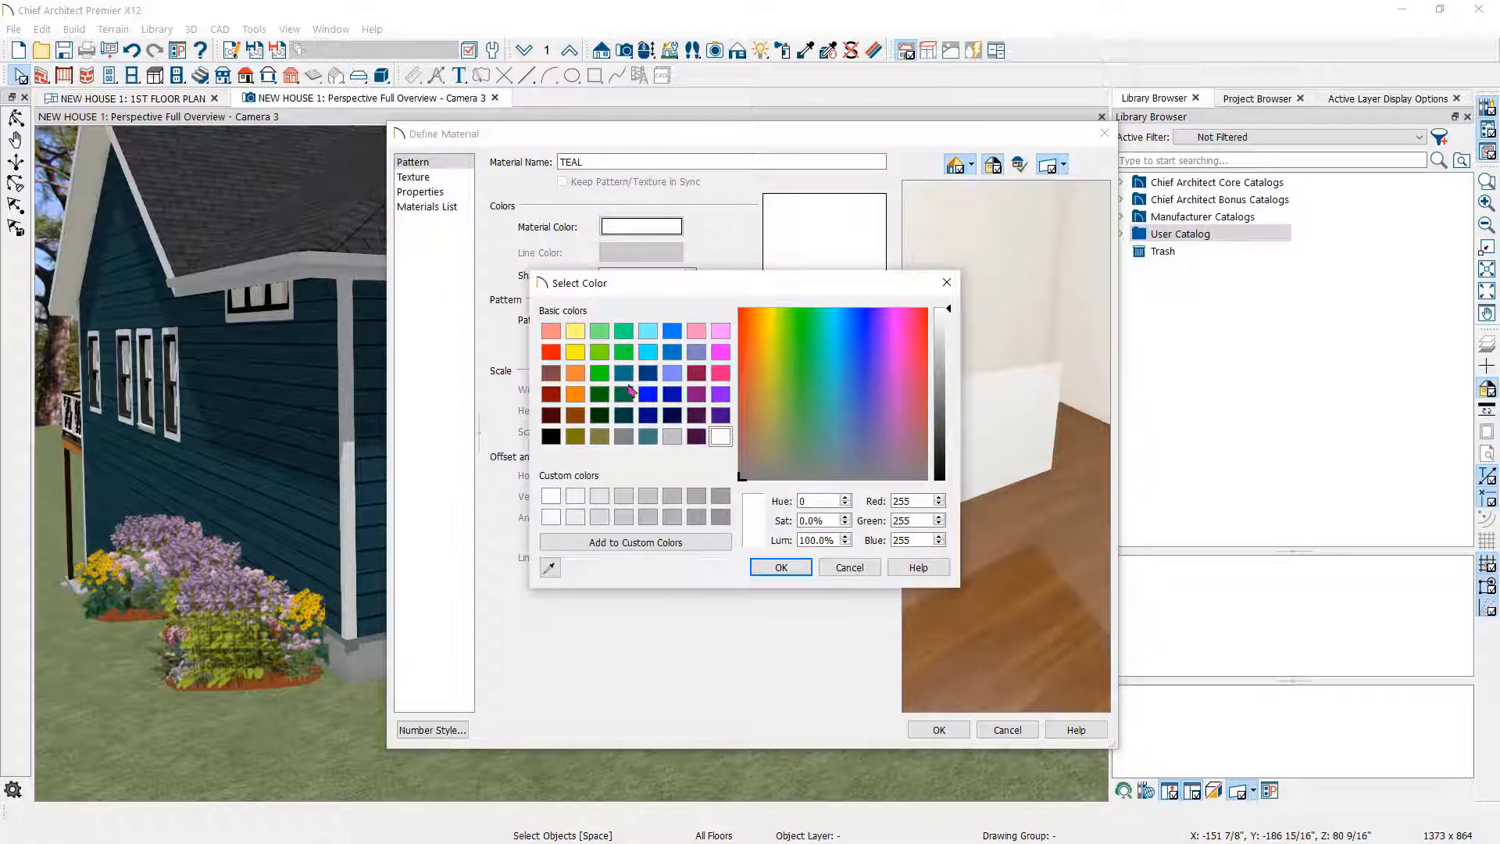
Eyedrop the siding's teal, raise Lum slightly, and save TEAL to the User Catalog.
click(624, 372)
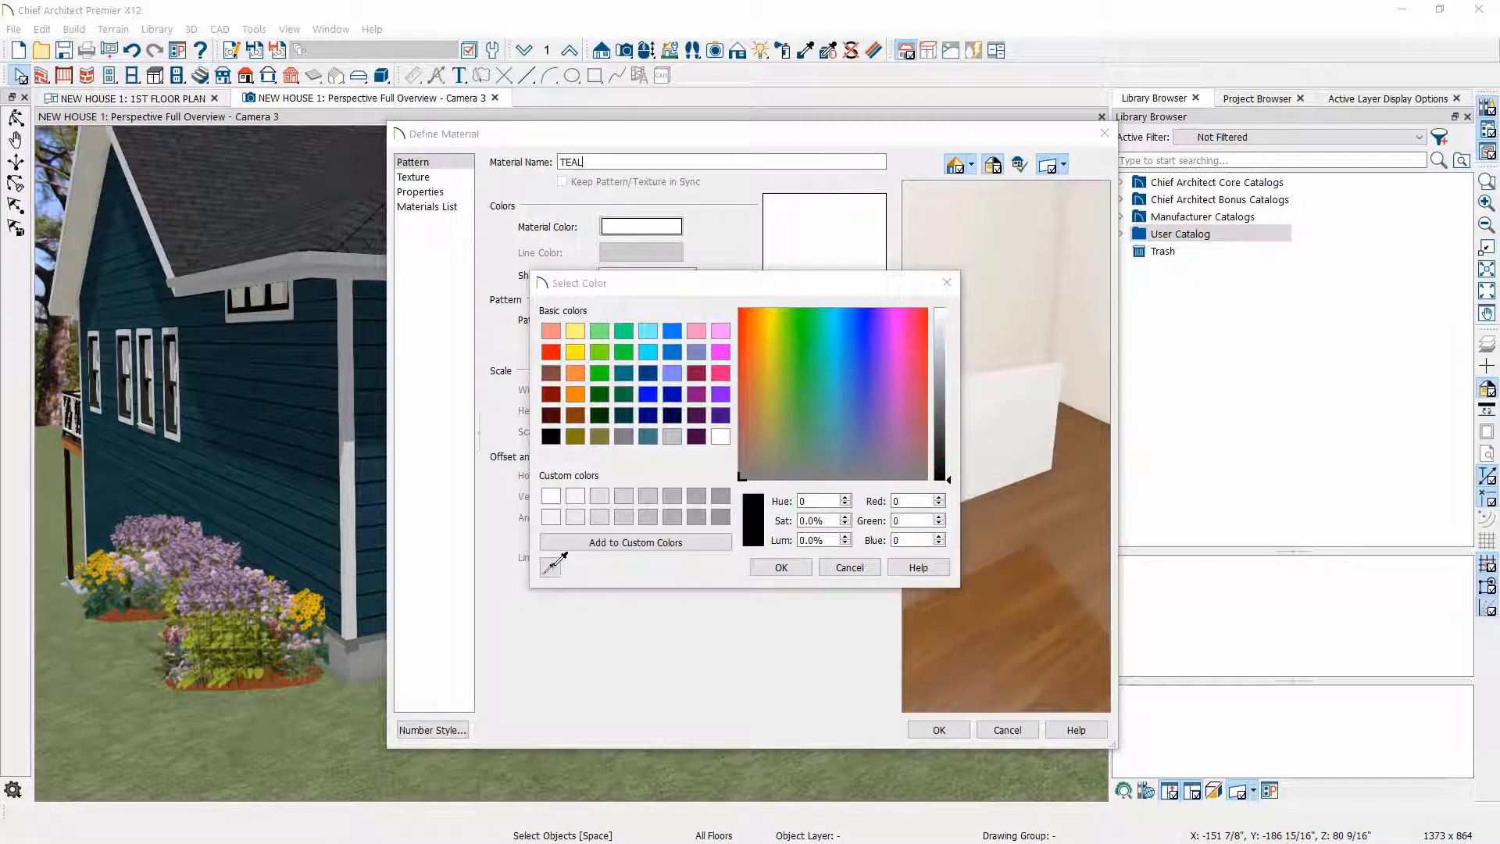
click(836, 383)
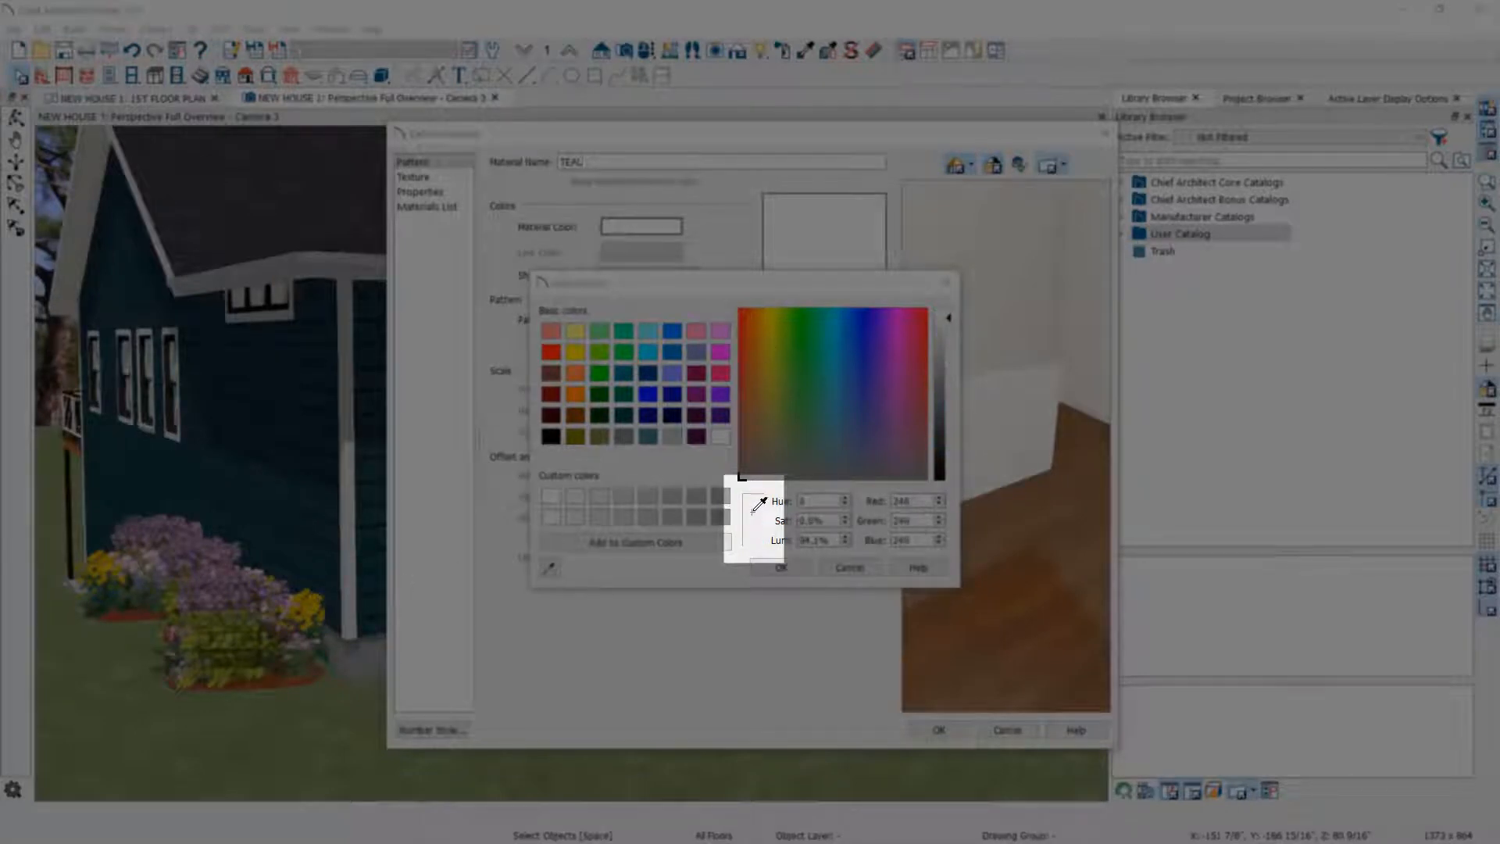
click(835, 408)
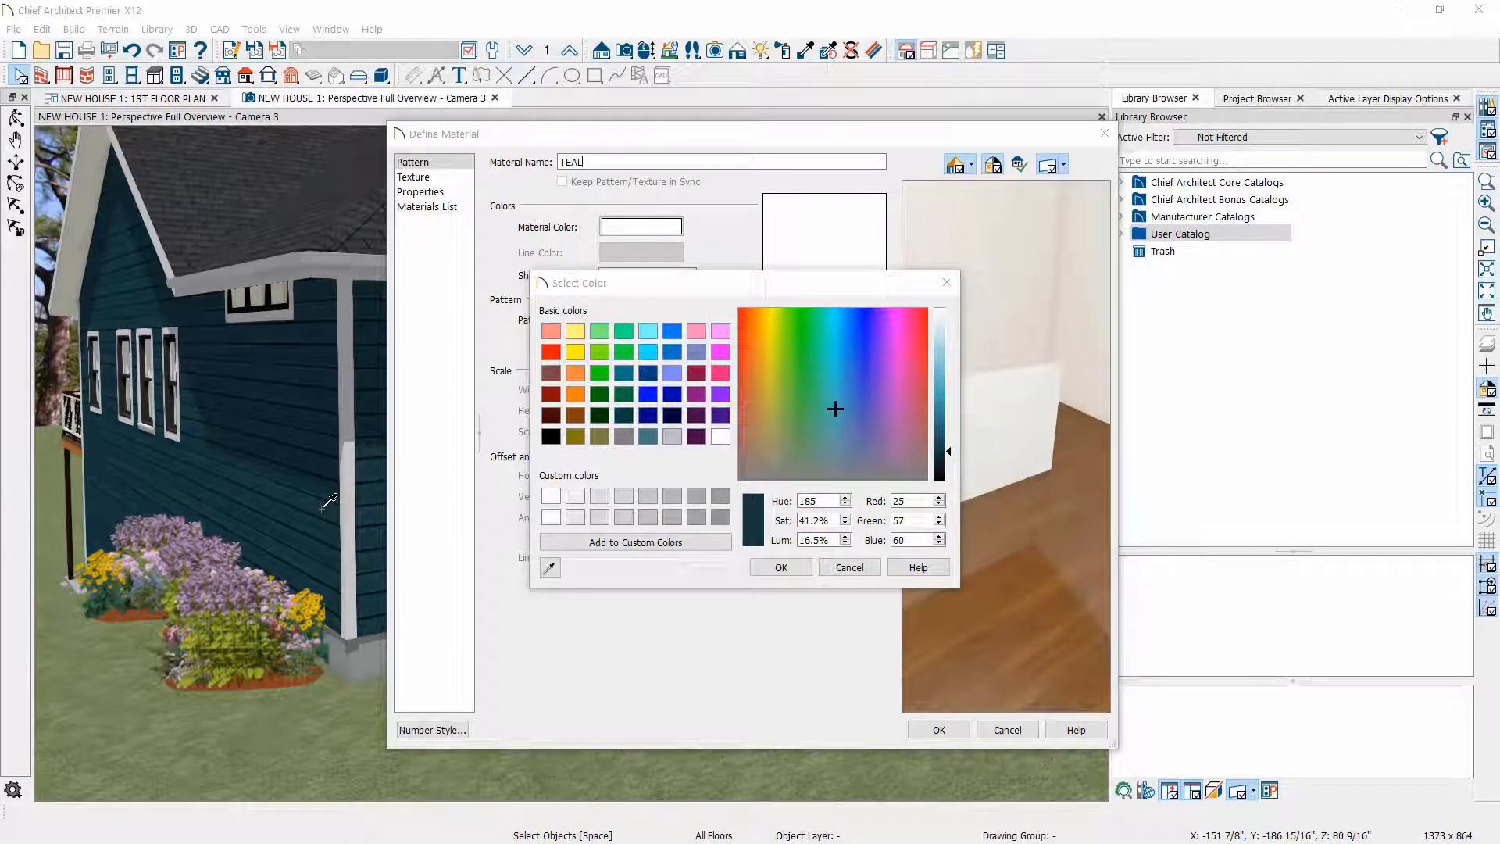
click(720, 436)
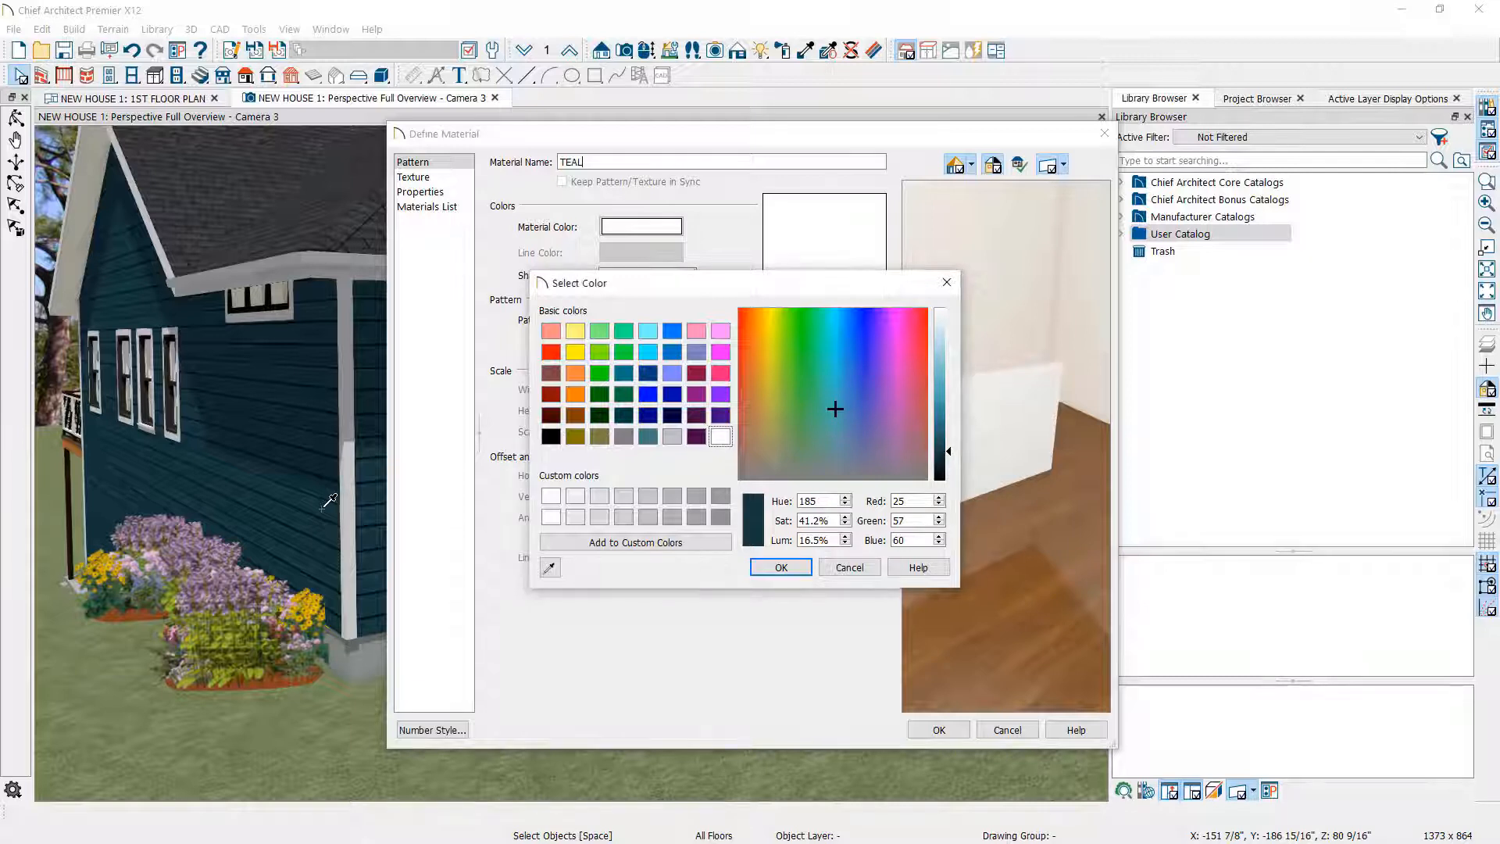
mouse_move(832, 417)
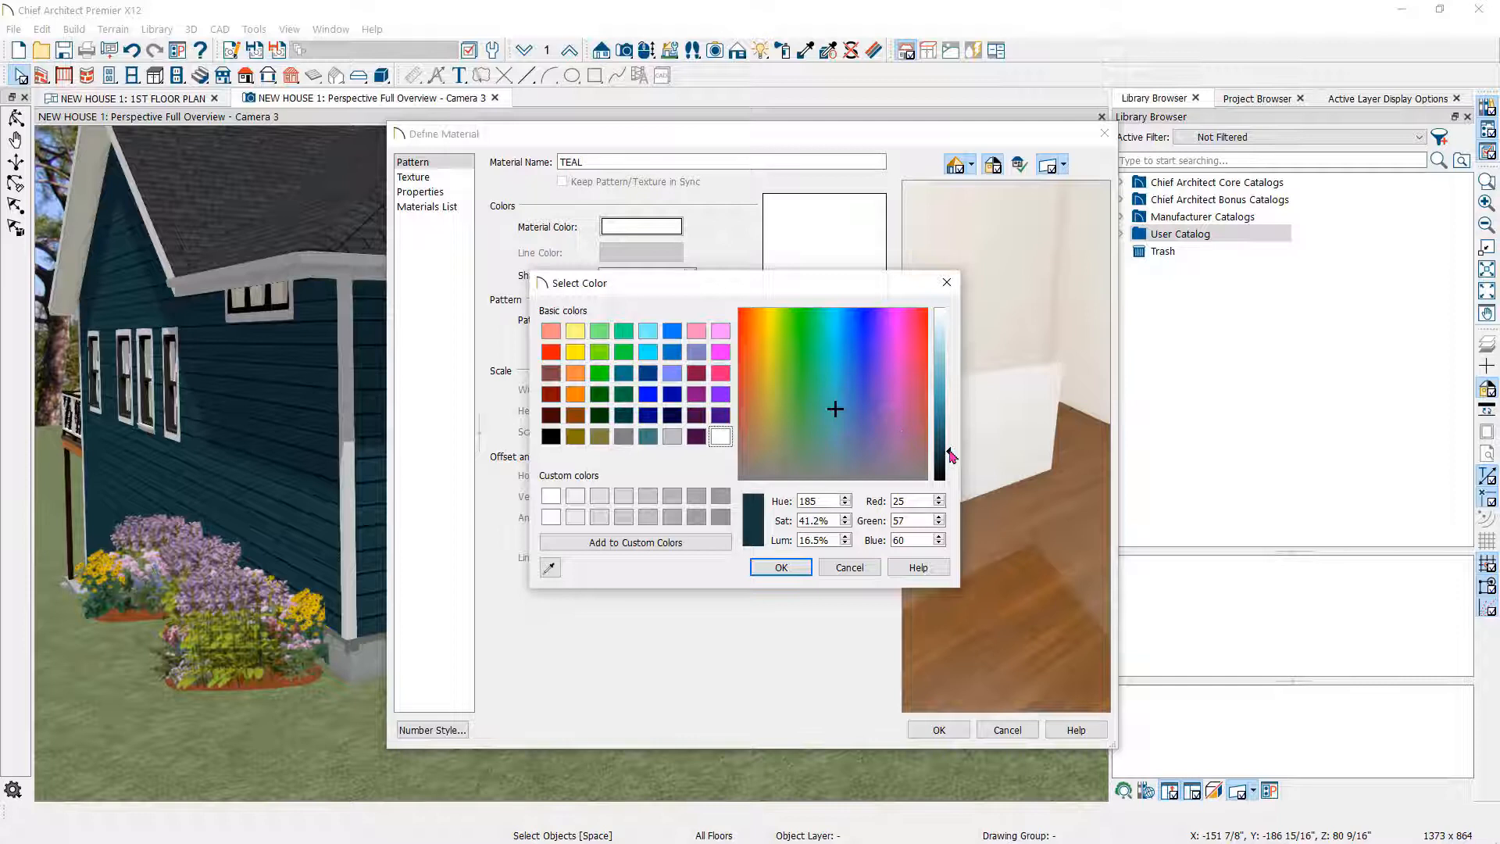
drag(942, 454, 942, 435)
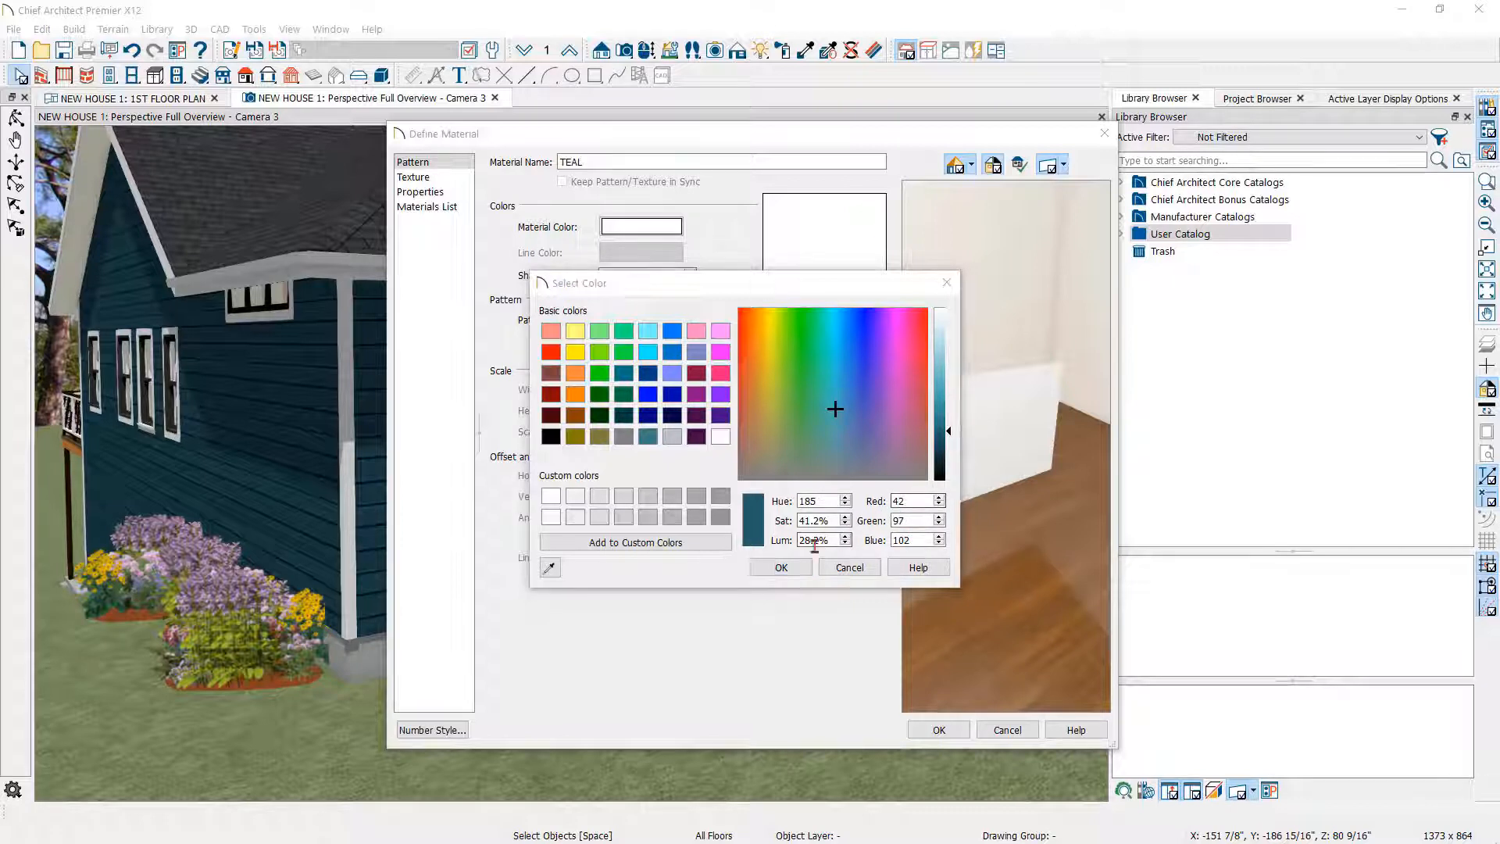
click(780, 568)
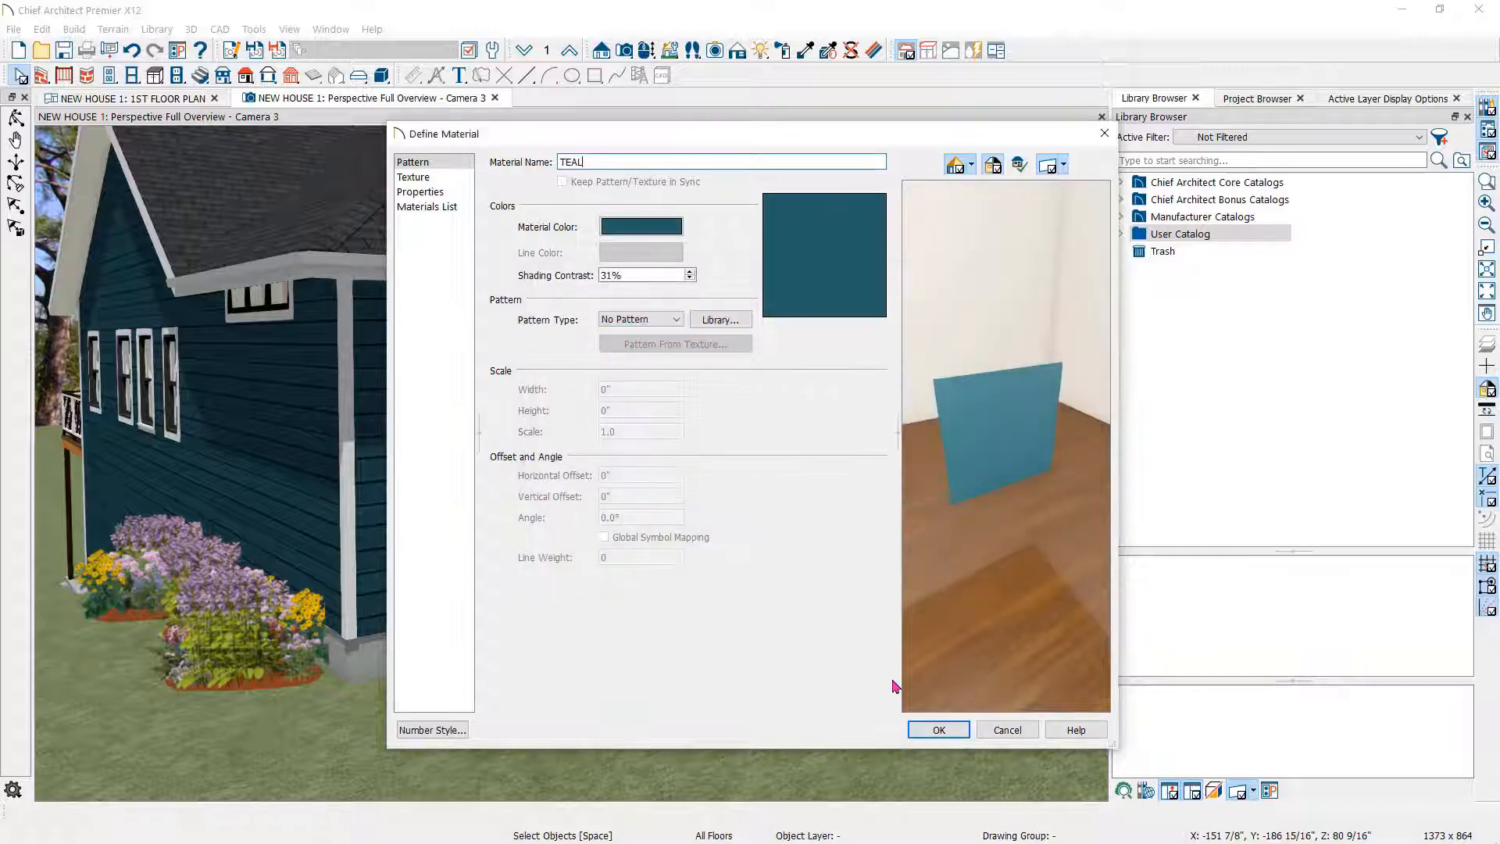
click(939, 730)
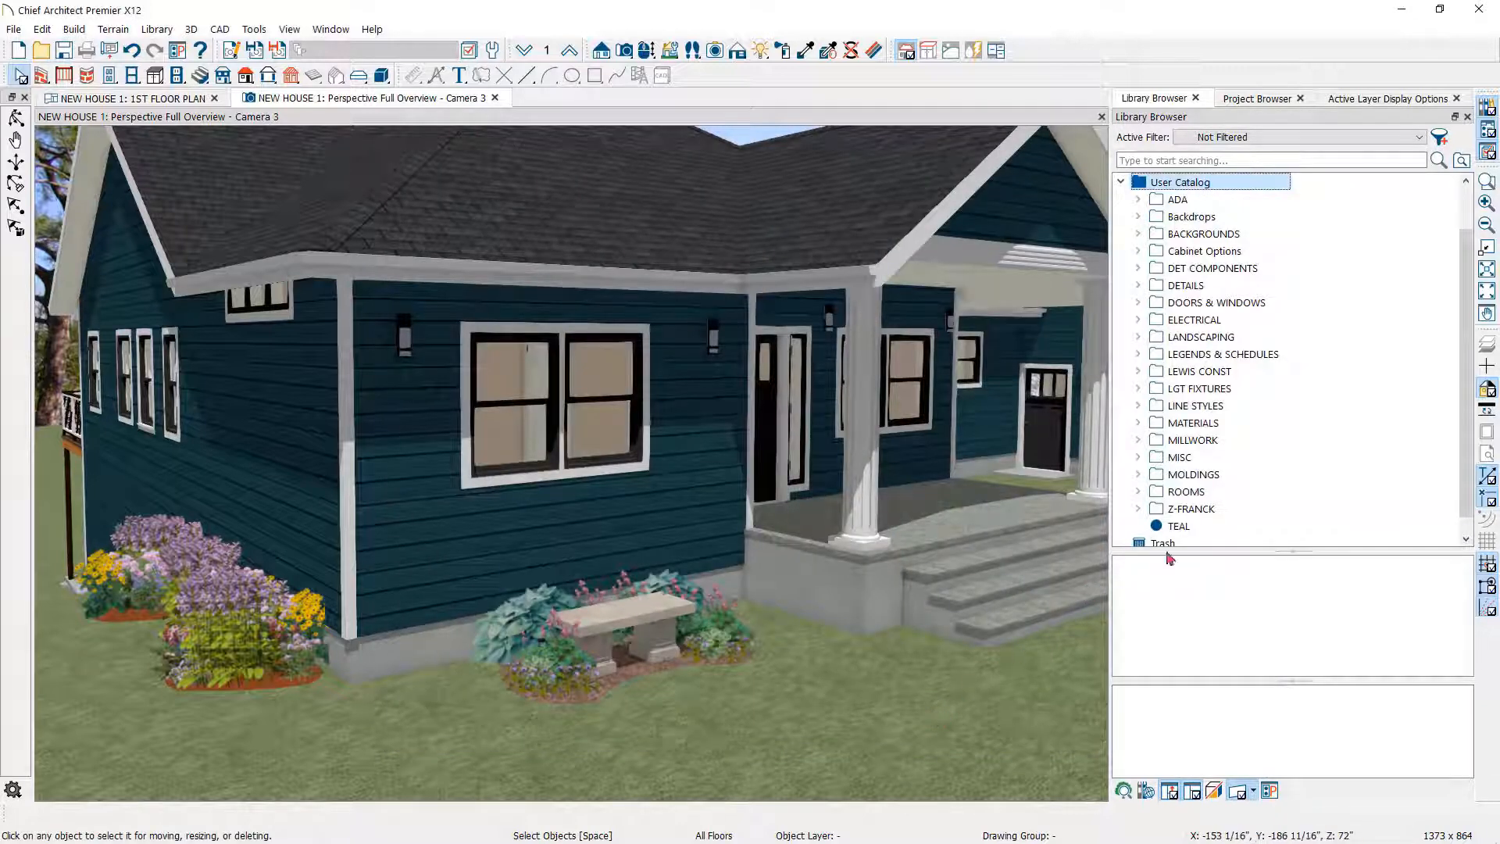
mouse_move(1192, 525)
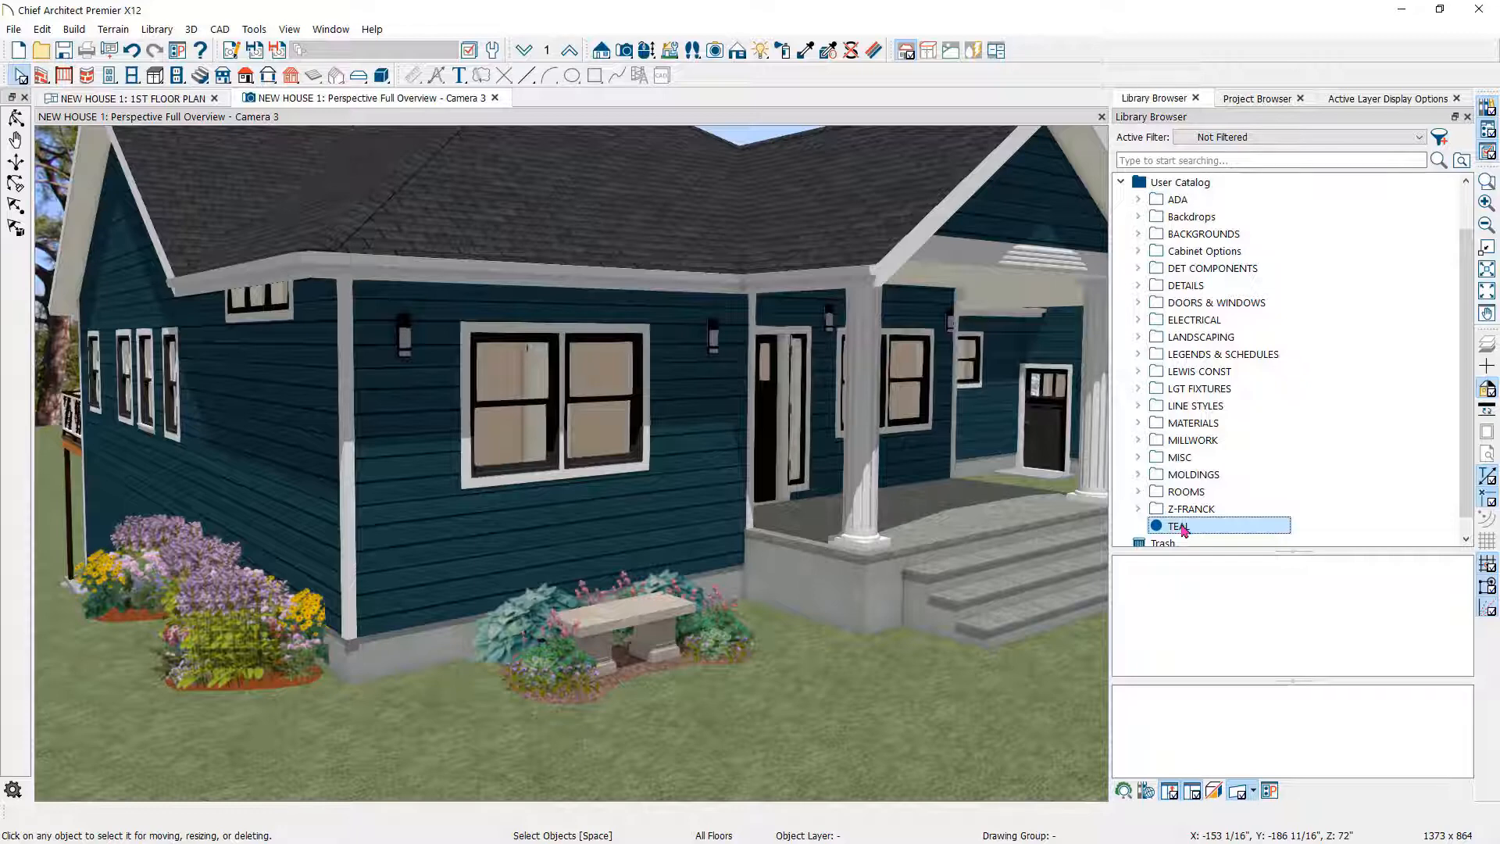
Pick TEAL from the User Catalog for the Material Painter and open its context menu.
click(1178, 525)
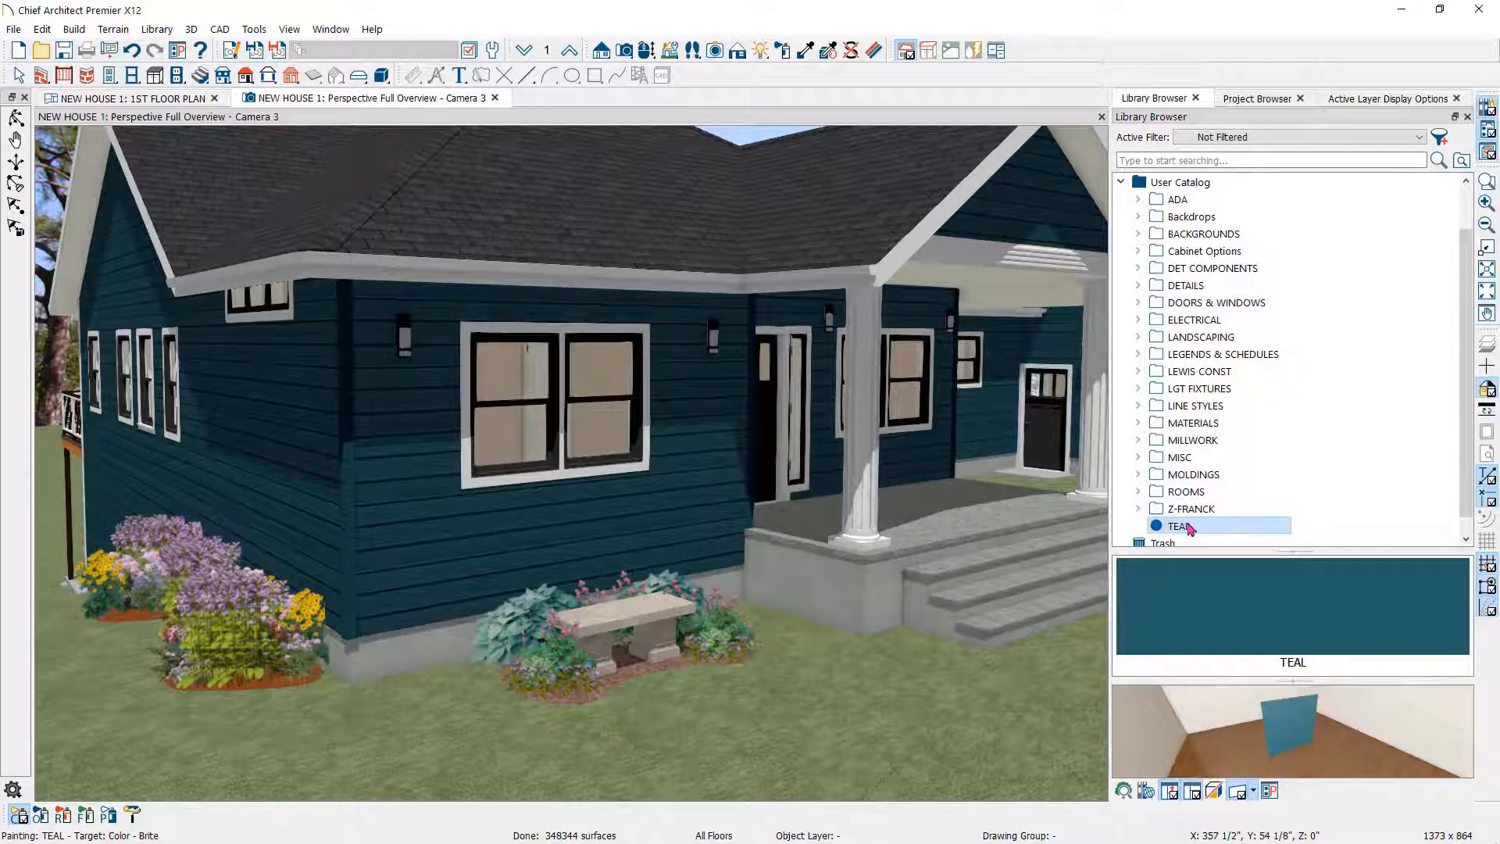
right_click(1188, 526)
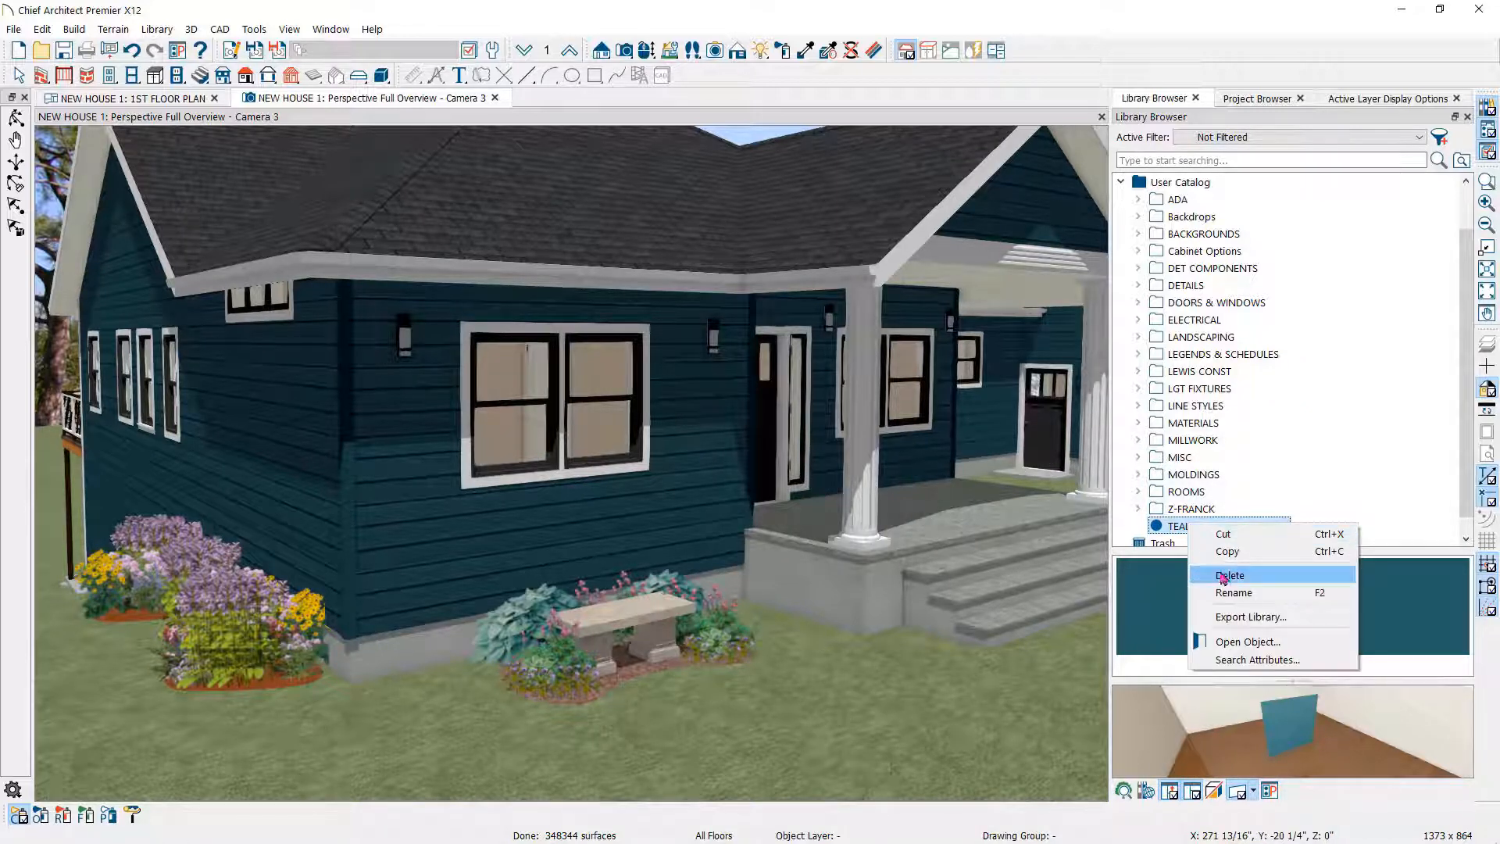
Reopen TEAL's definition and its colour picker with the eyedropper active.
click(1246, 642)
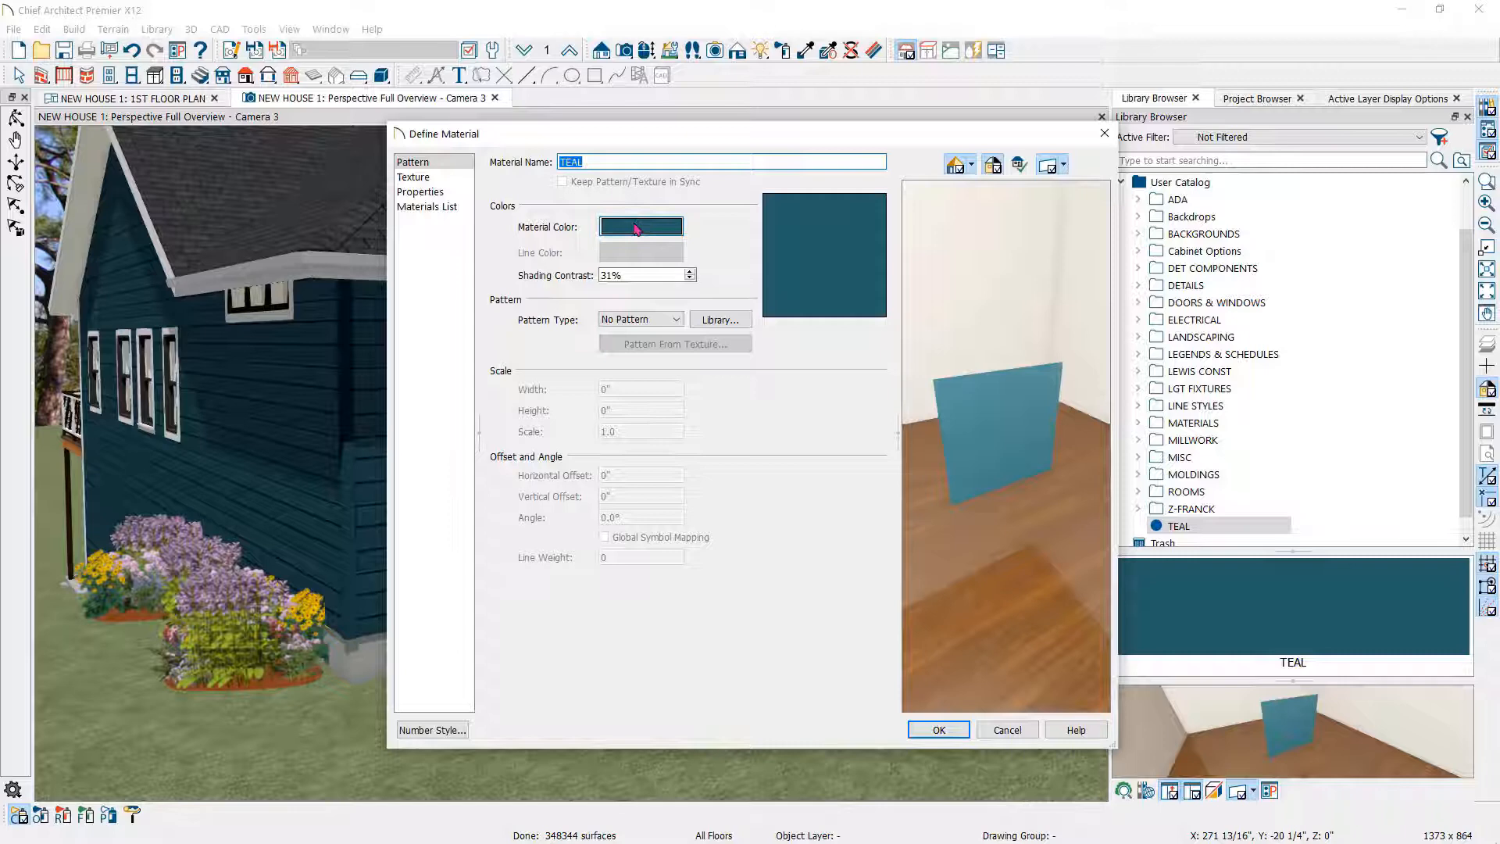
click(641, 227)
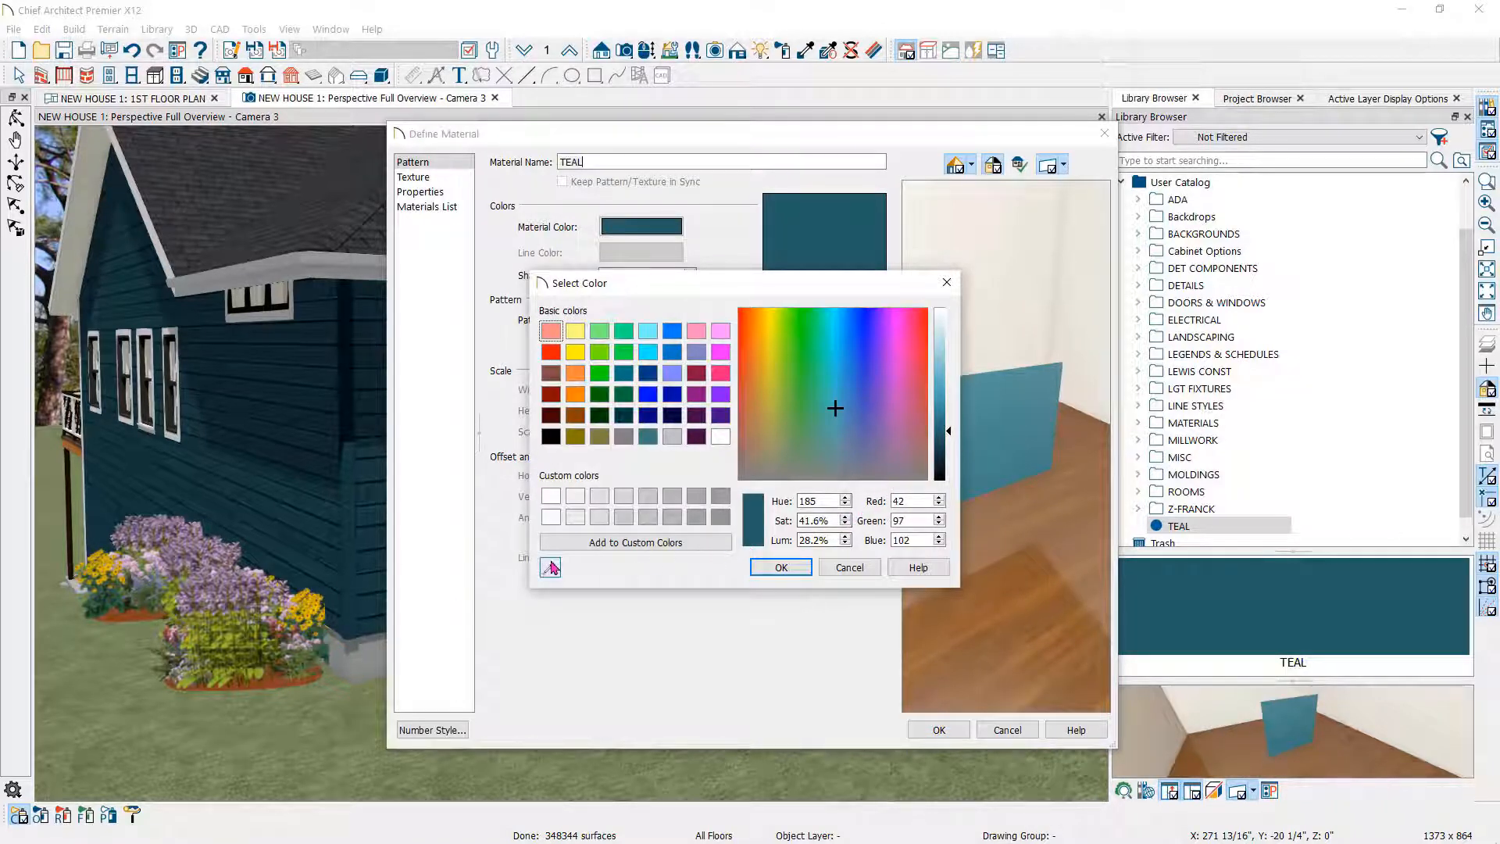
click(774, 414)
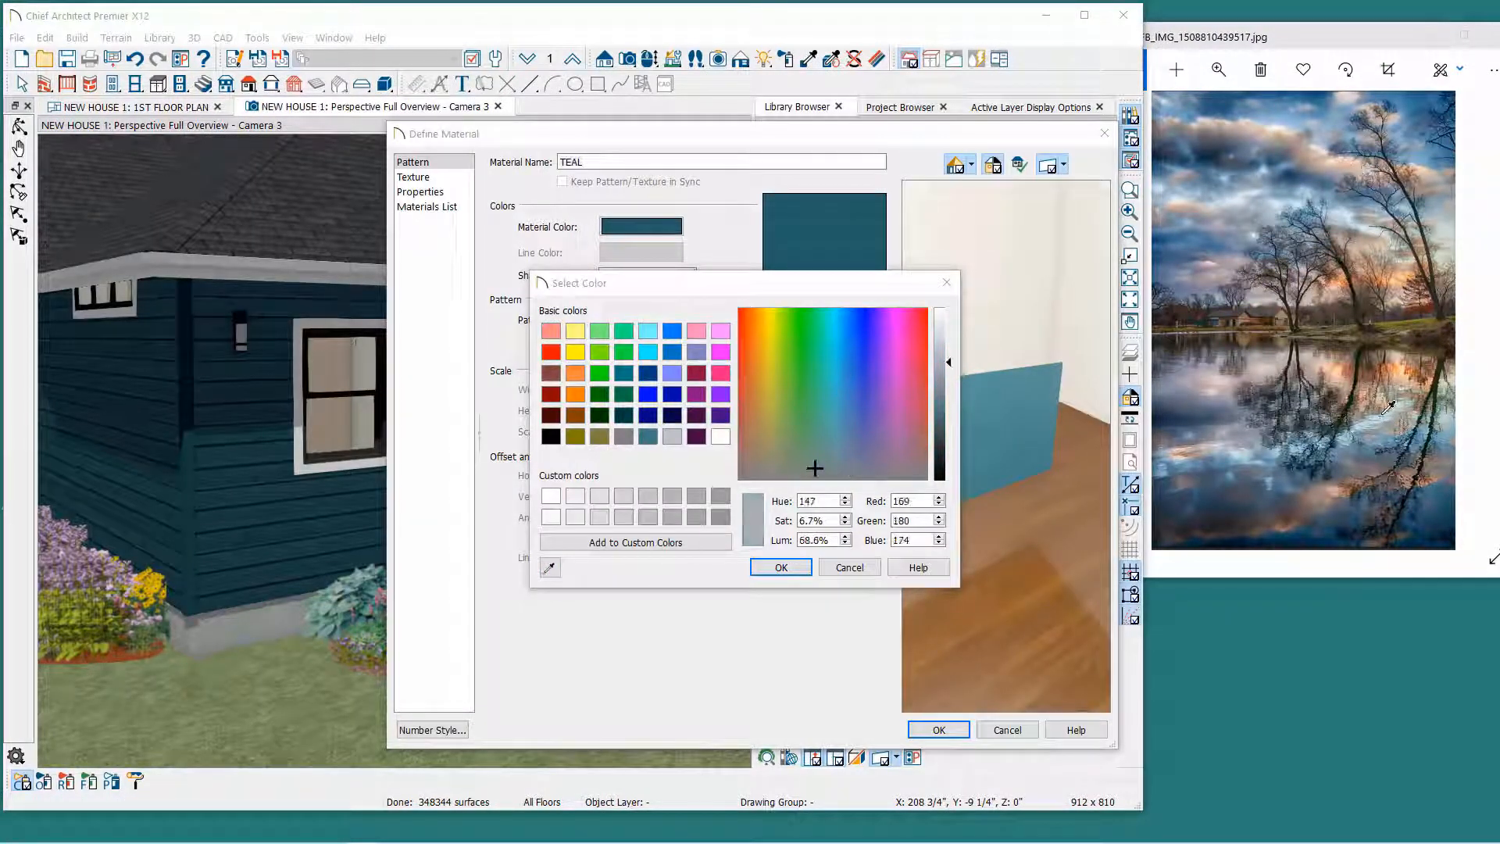
Sample several on-screen colours and confirm a lighter blue-grey for TEAL.
click(751, 367)
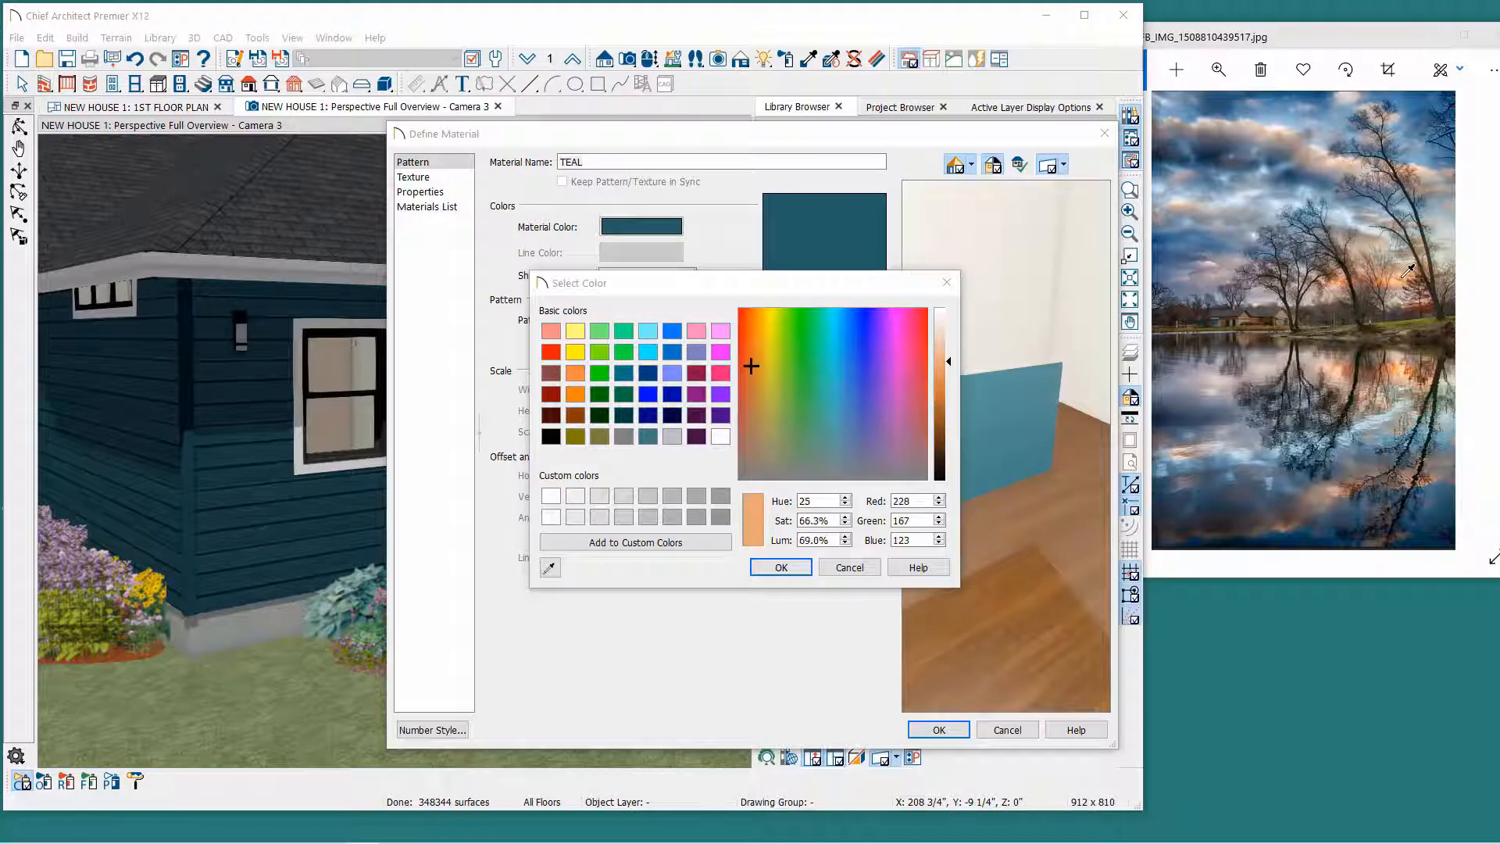
click(751, 331)
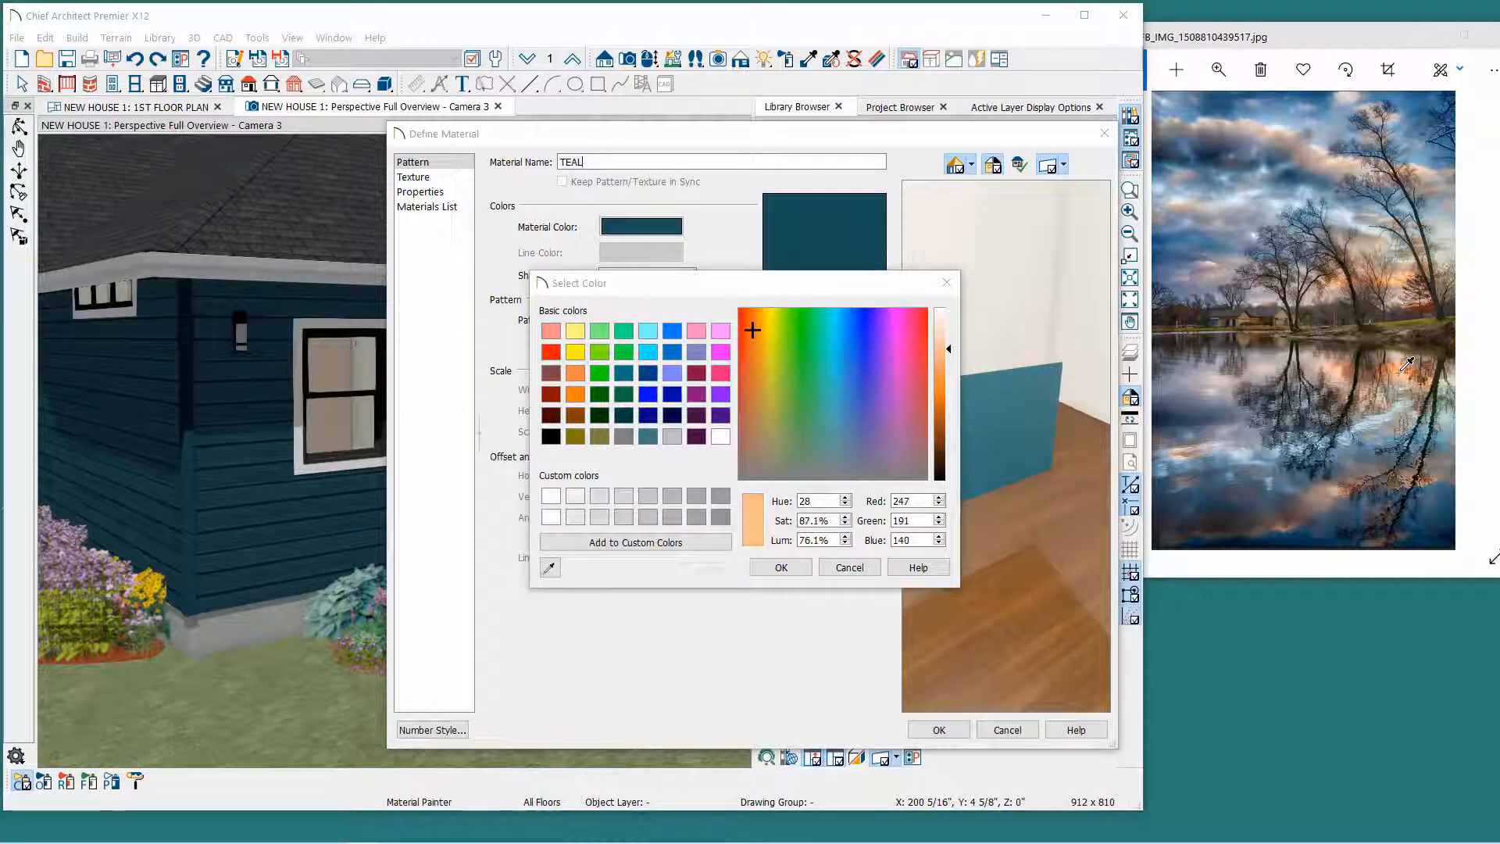
click(750, 401)
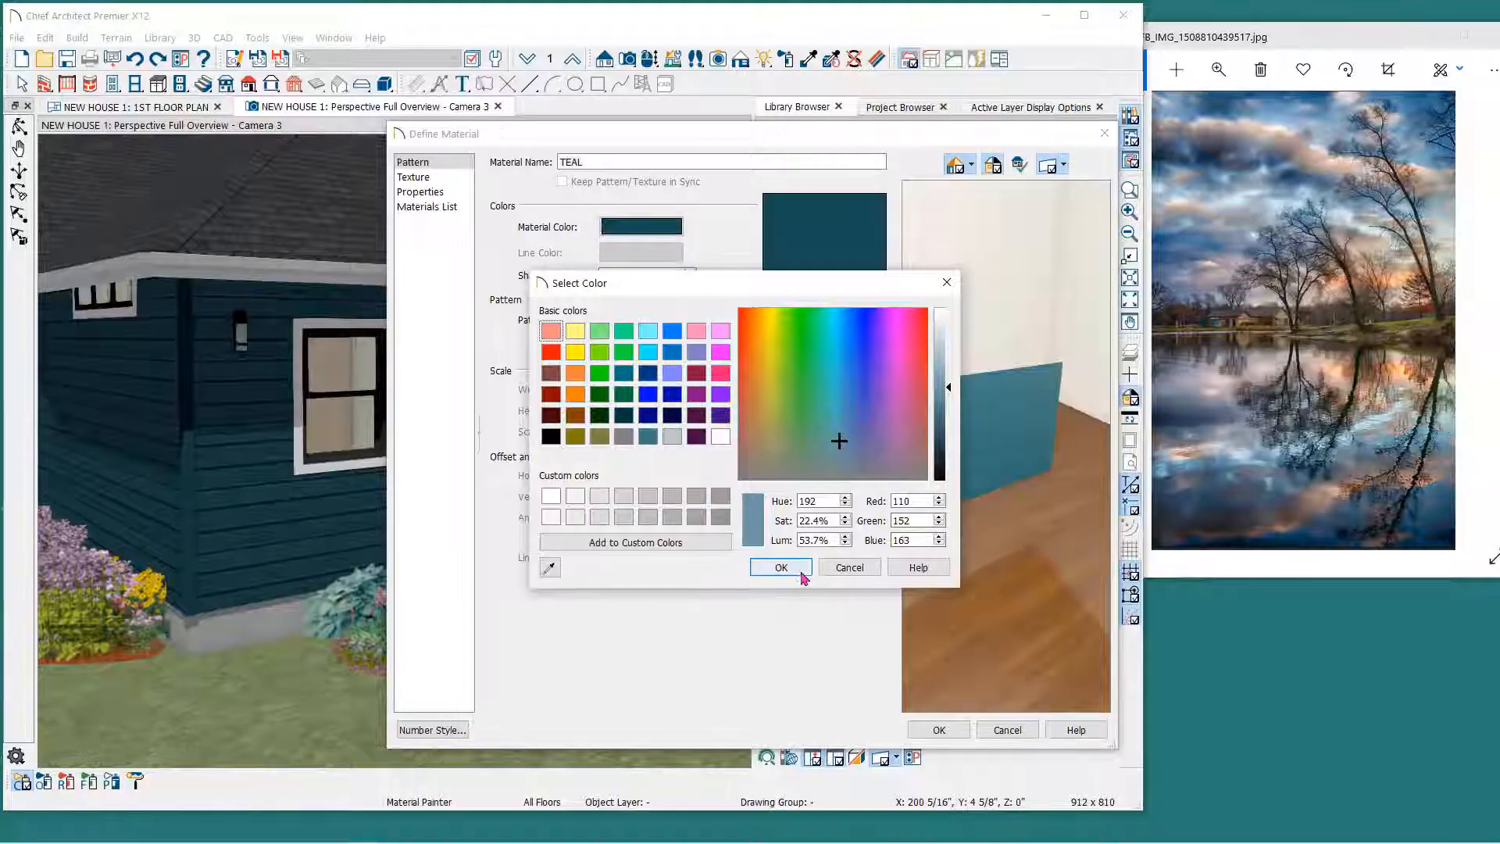
click(780, 567)
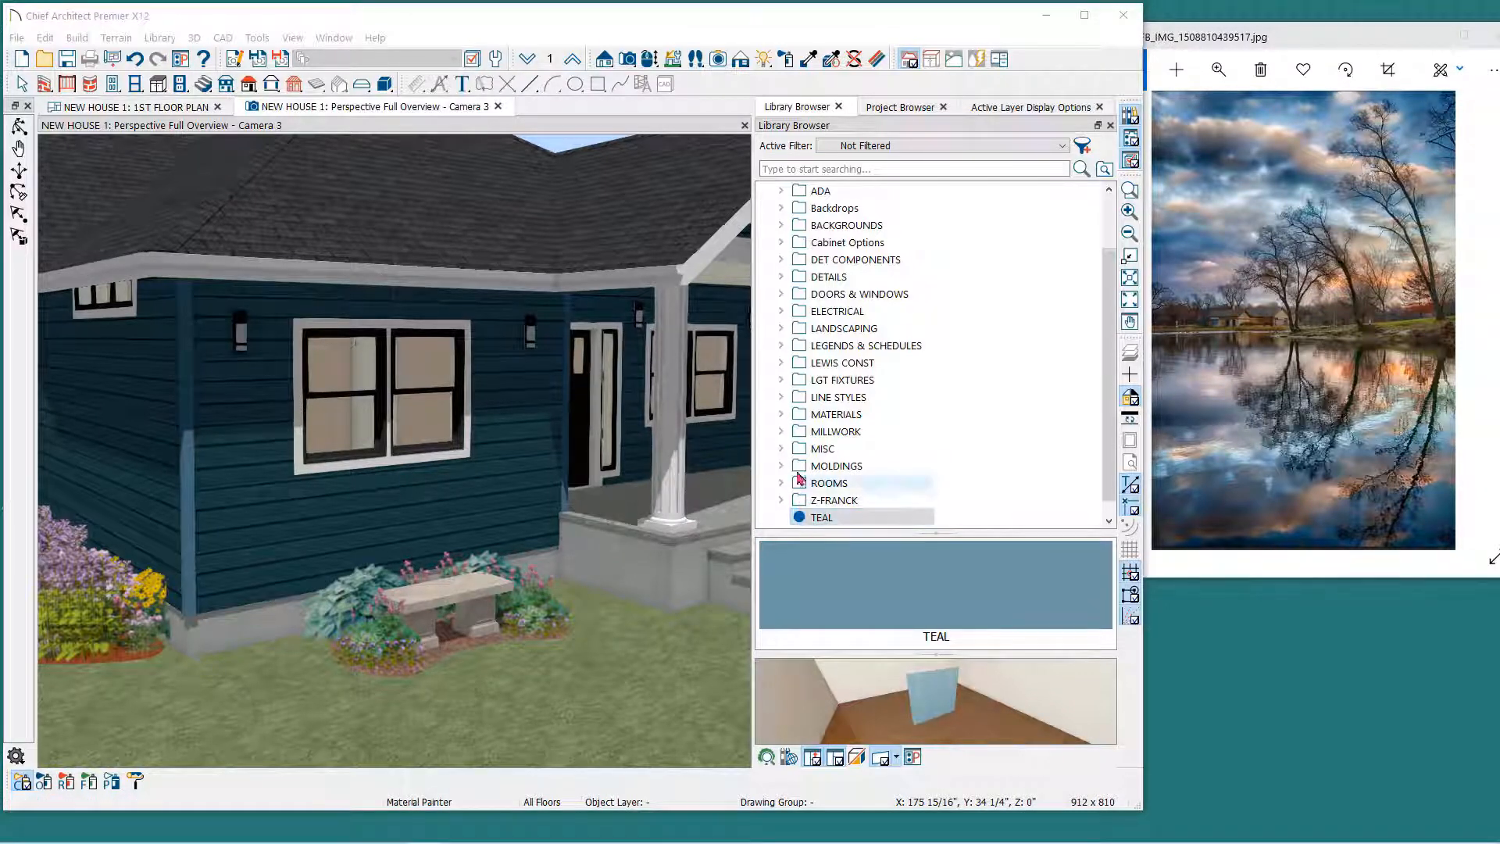
Reopen TEAL and re-sample the siding's dark blue as its material colour.
click(876, 60)
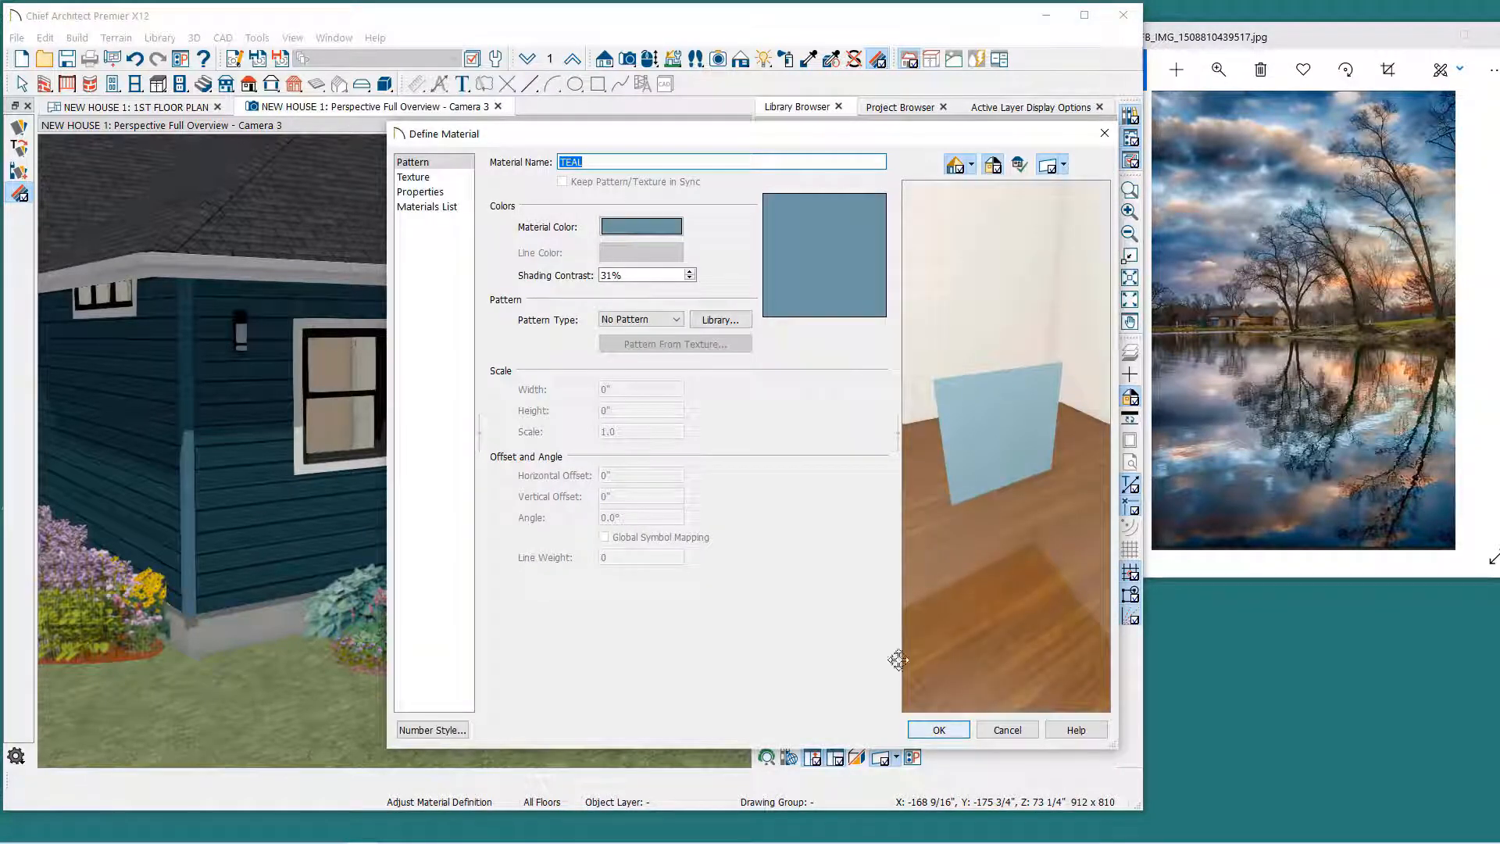
click(641, 225)
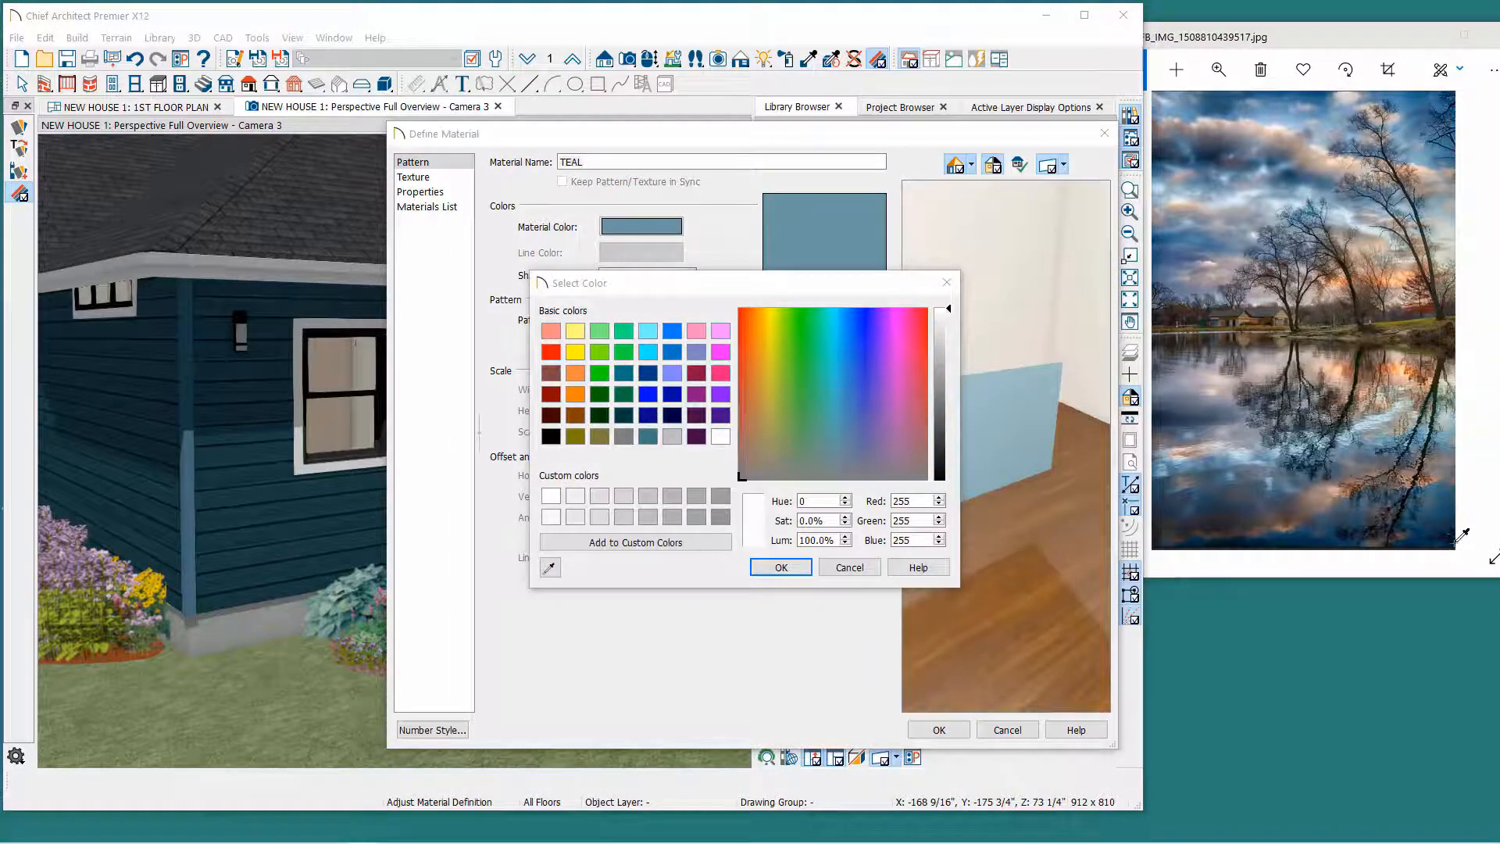
click(844, 310)
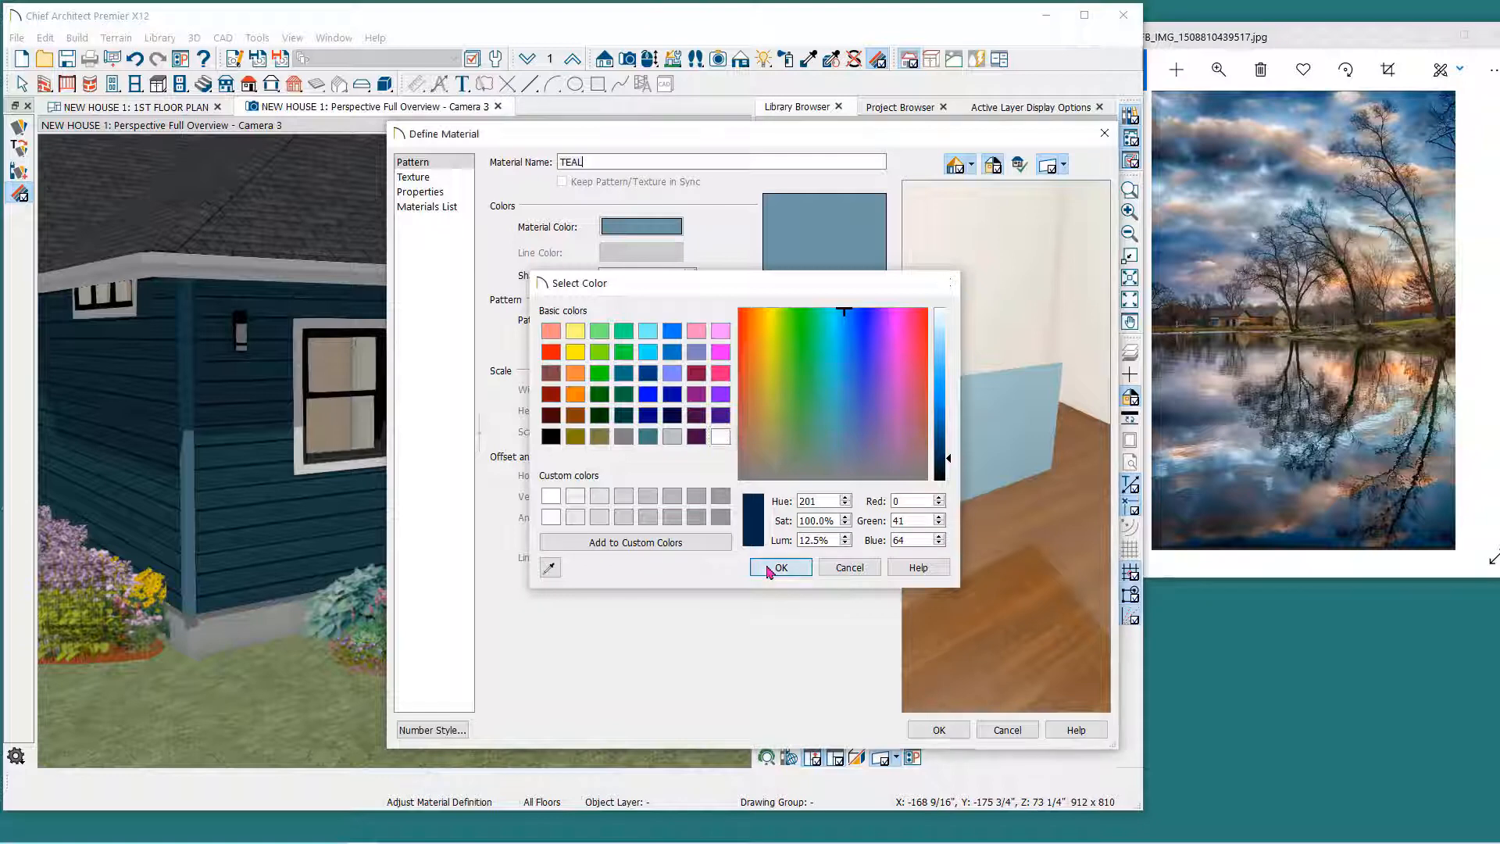
click(780, 568)
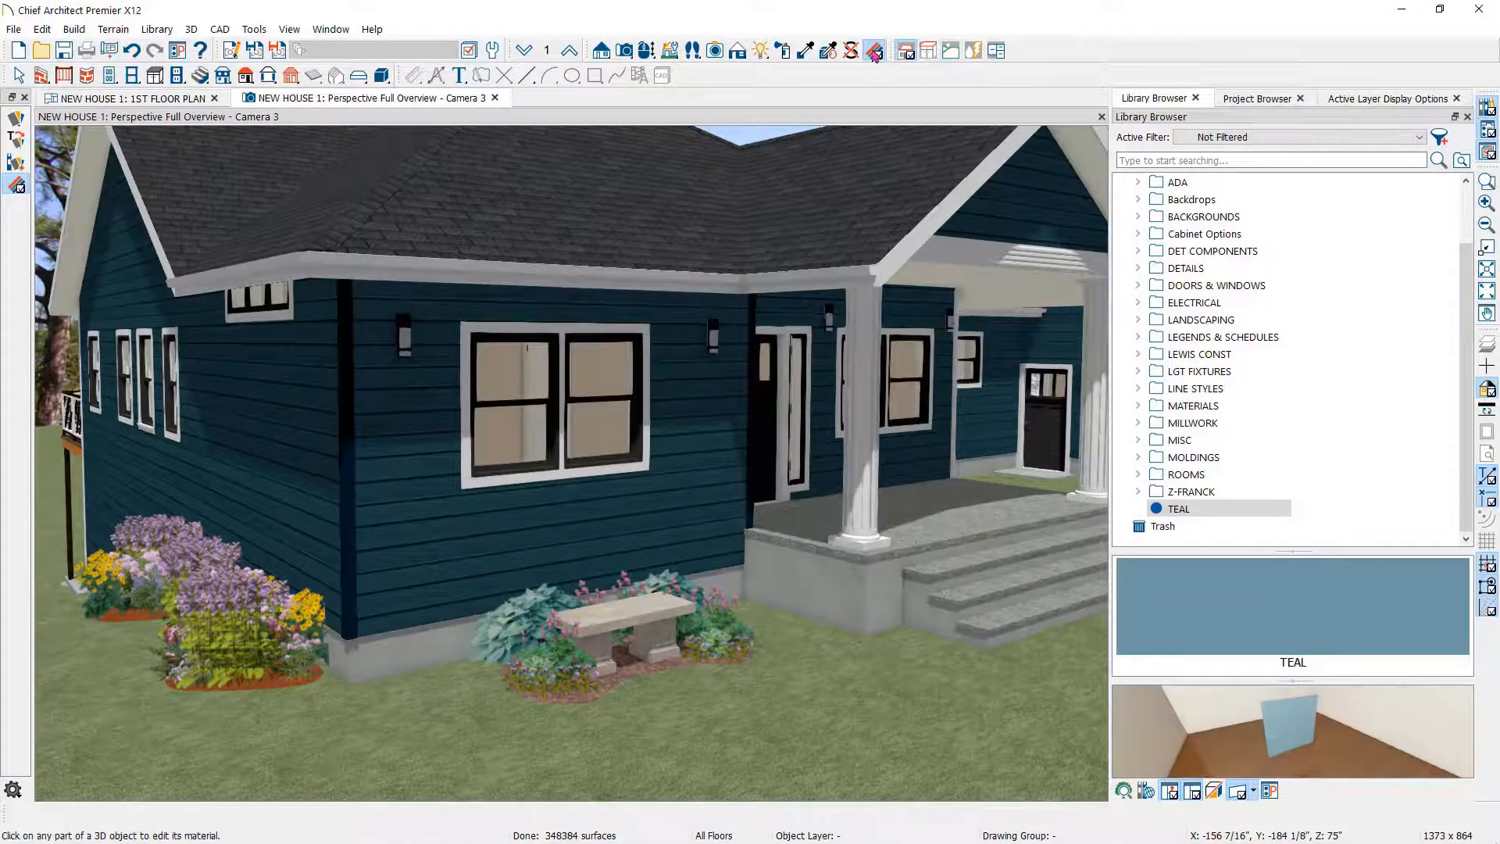
mouse_move(873, 50)
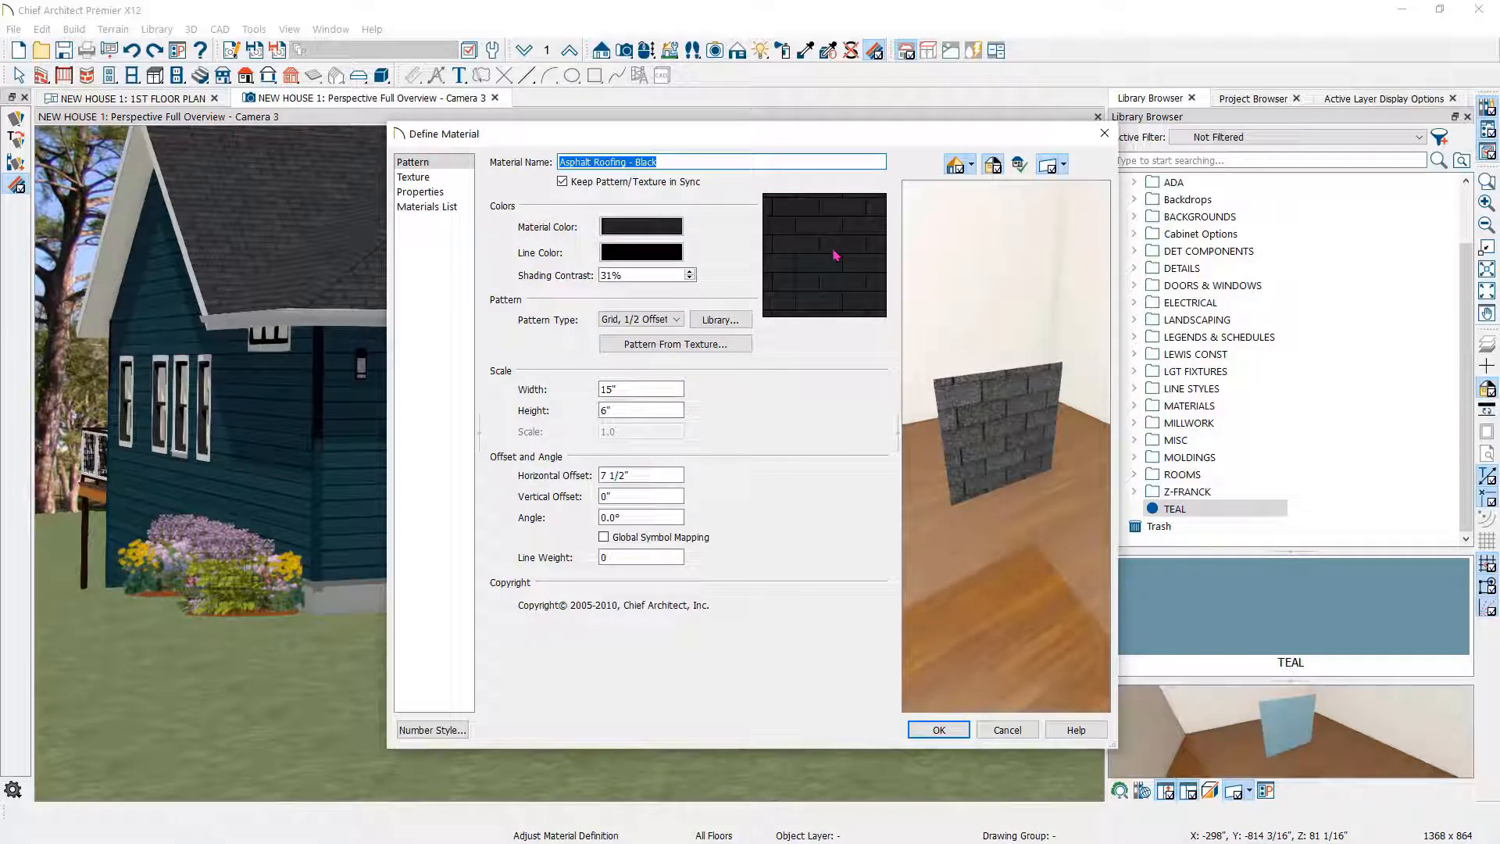
Set the asphalt roofing colour to brown, blended with its texture.
click(641, 227)
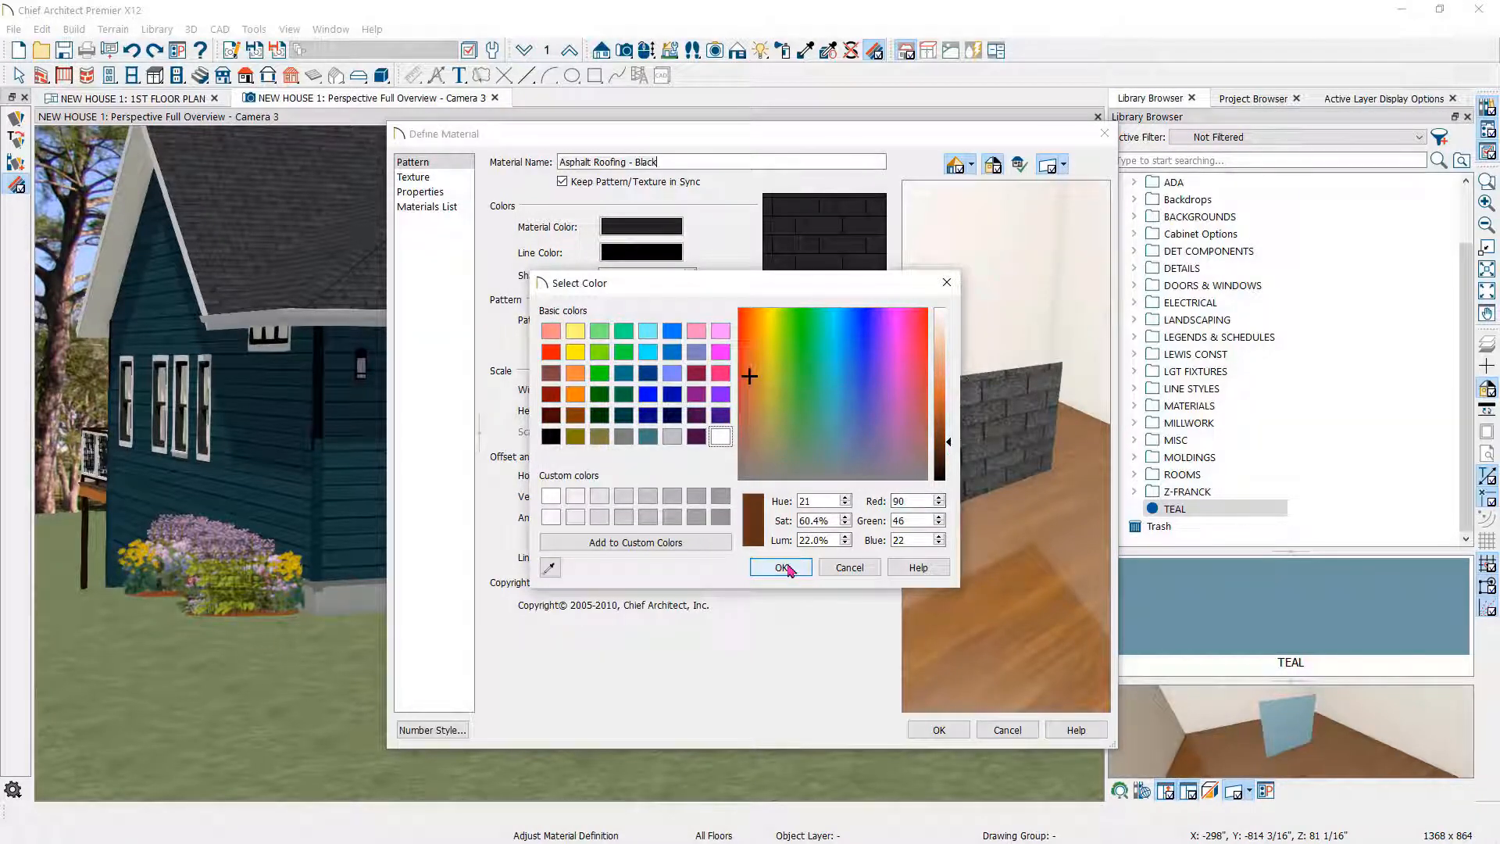
click(780, 566)
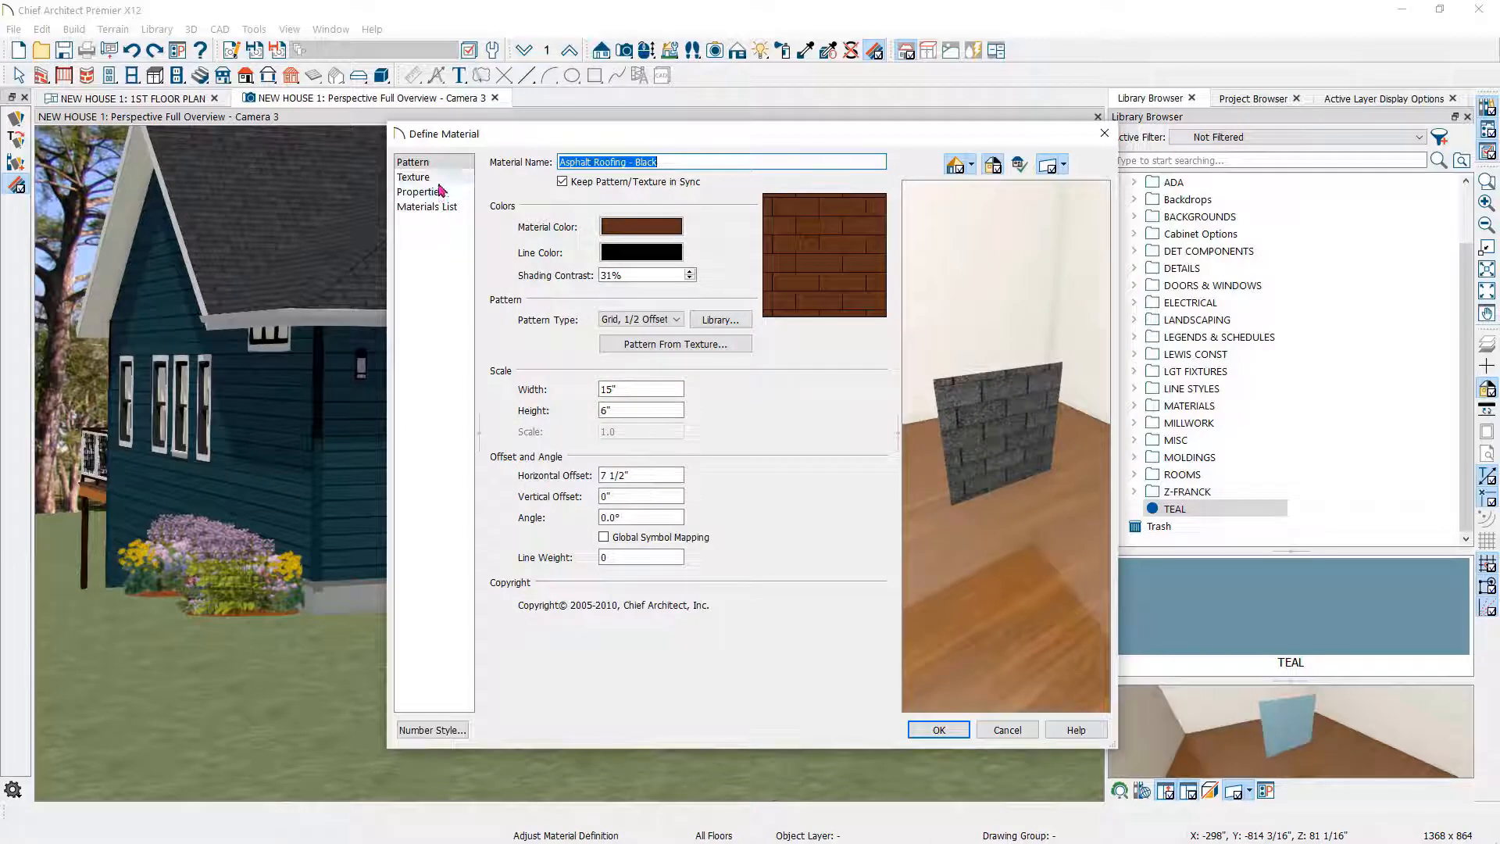
click(413, 177)
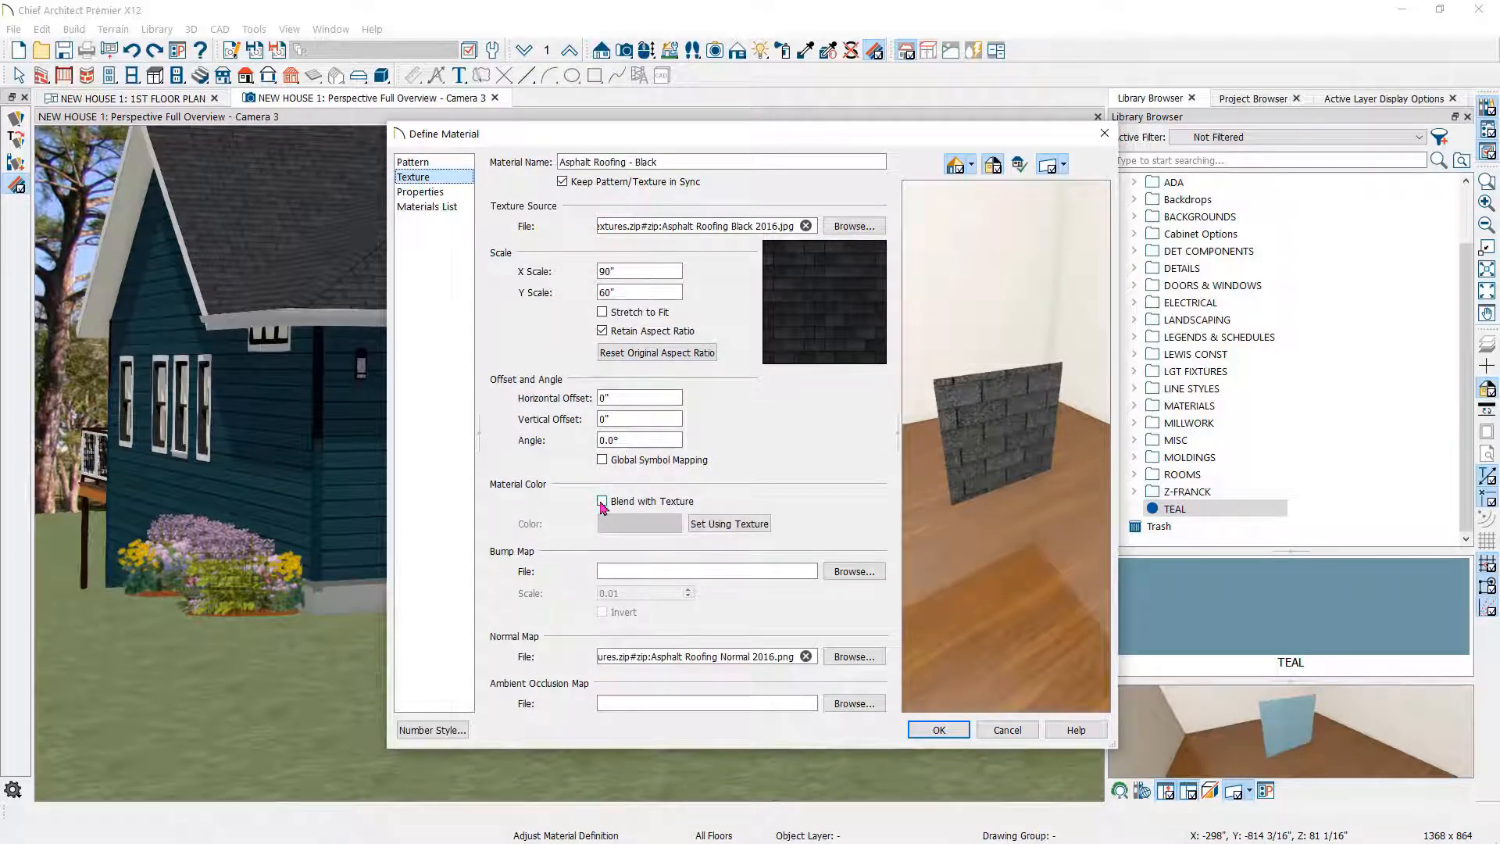
click(601, 501)
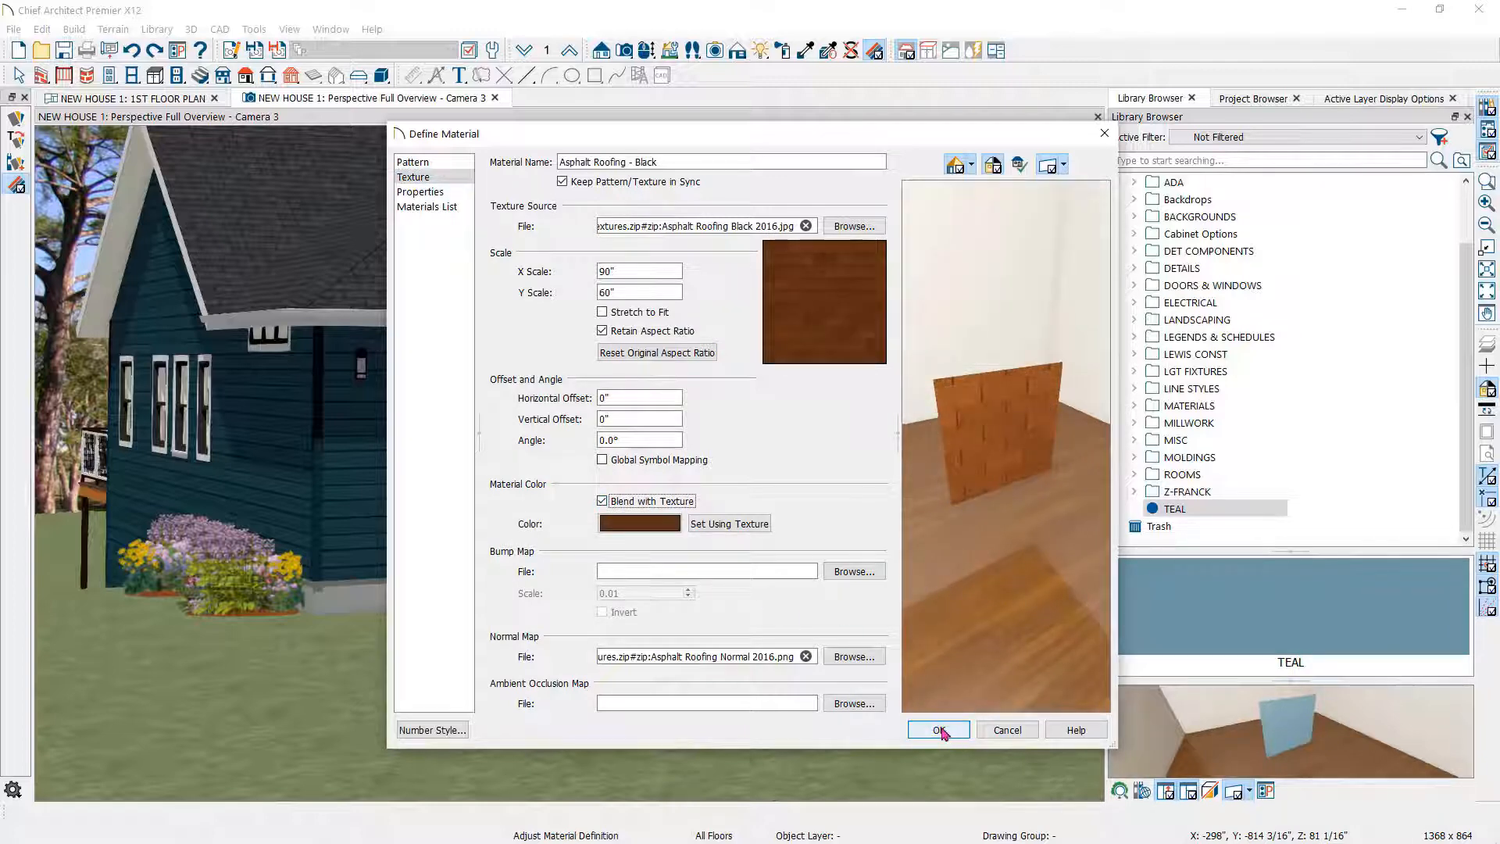
click(938, 729)
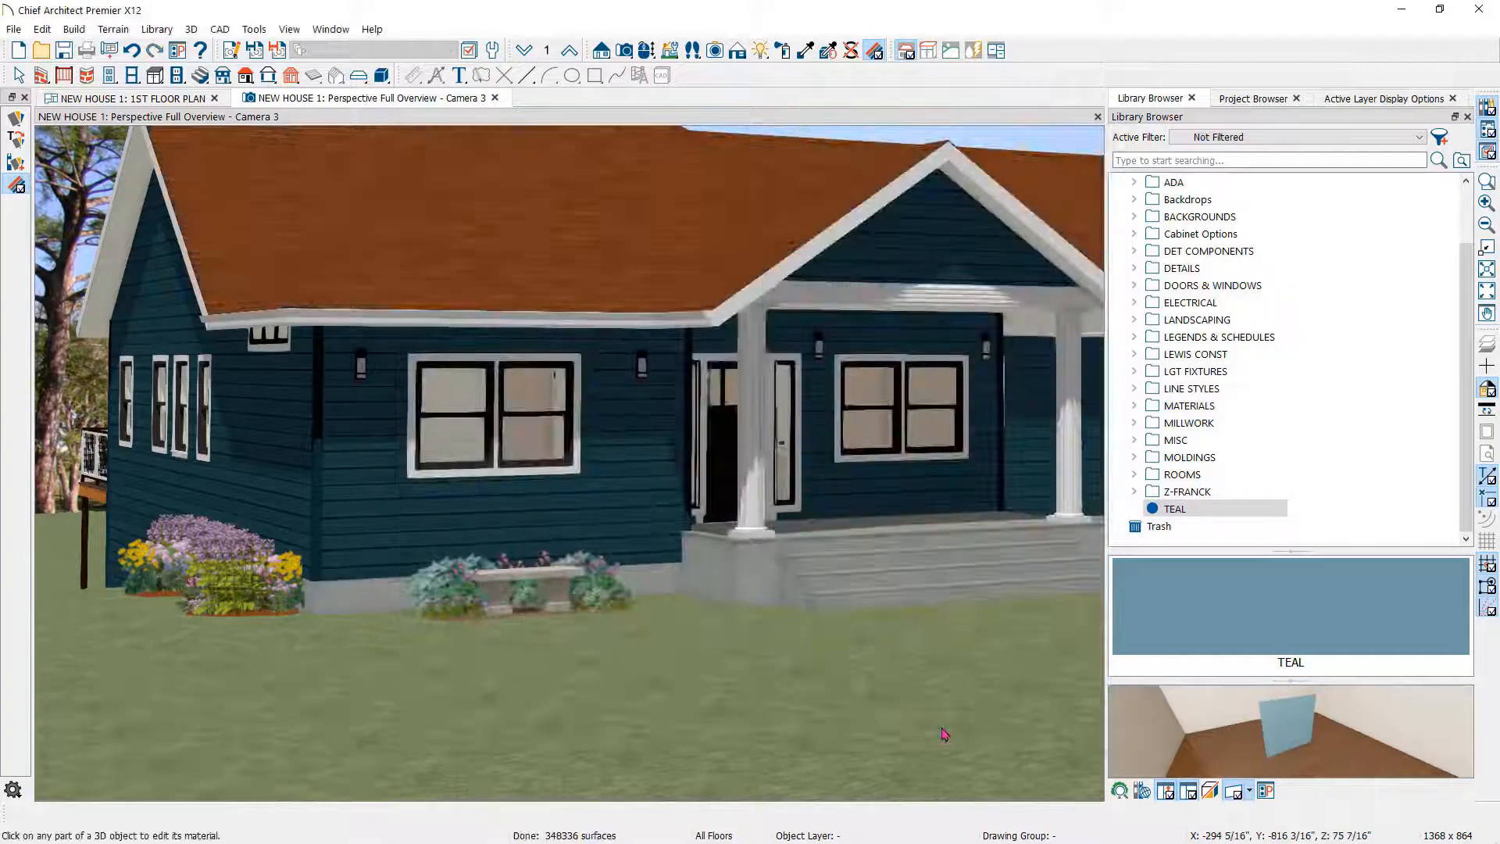